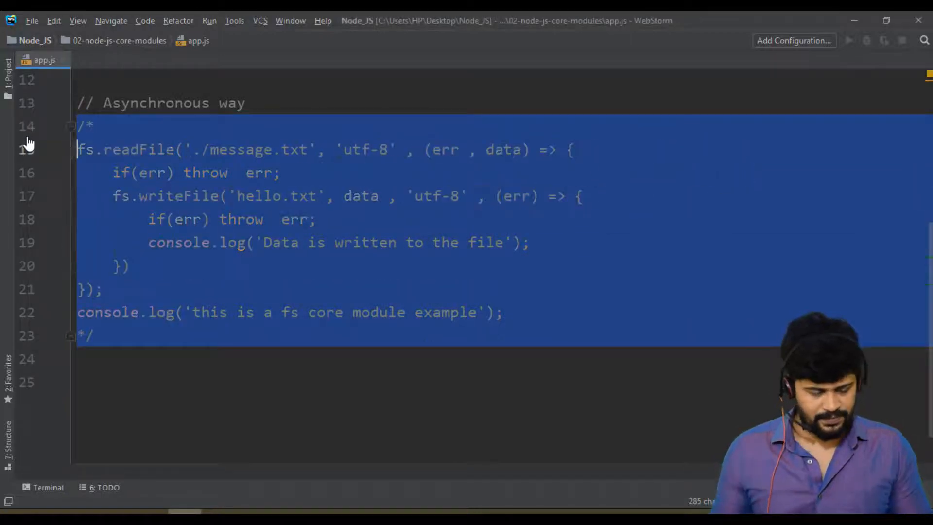
- Add a '// JSON' comment heading on the line below the commented-out fs example
{"action": "left_click", "coordinate": [155, 307]}
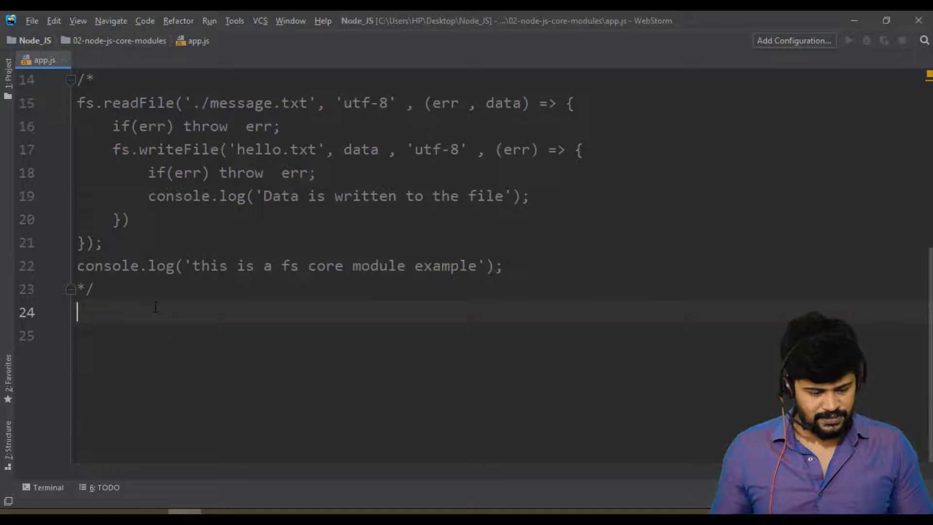
{"action": "type", "text": "// JSON"}
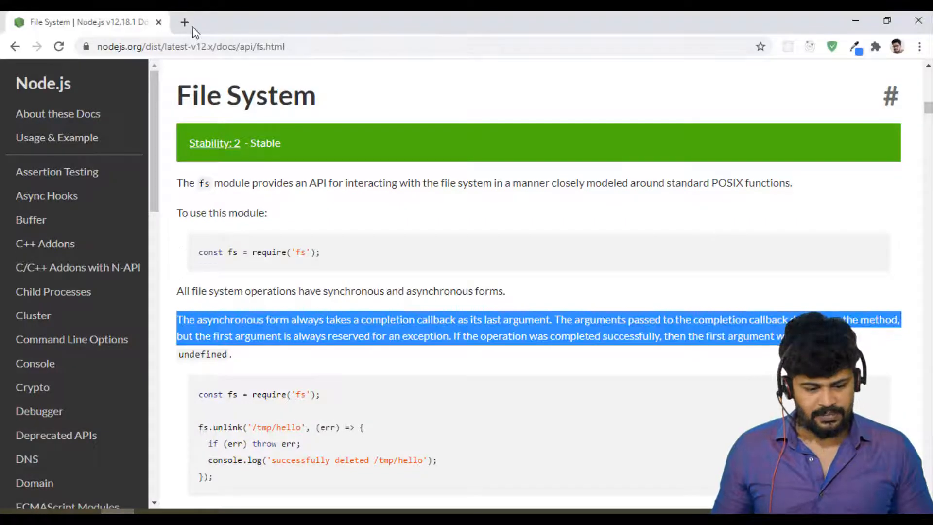
- In a new Chrome tab, search Google for 'mockaroo'
{"action": "left_click", "coordinate": [184, 23]}
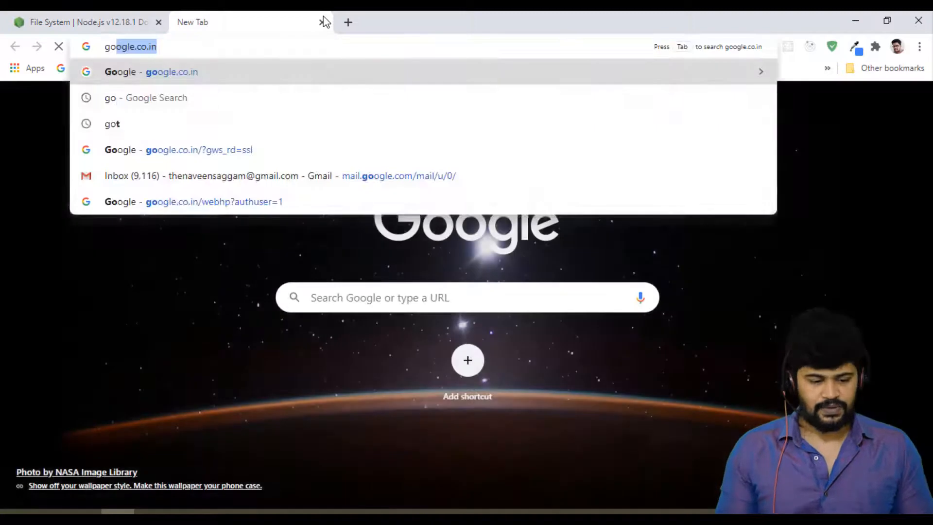
{"action": "key", "text": "Enter"}
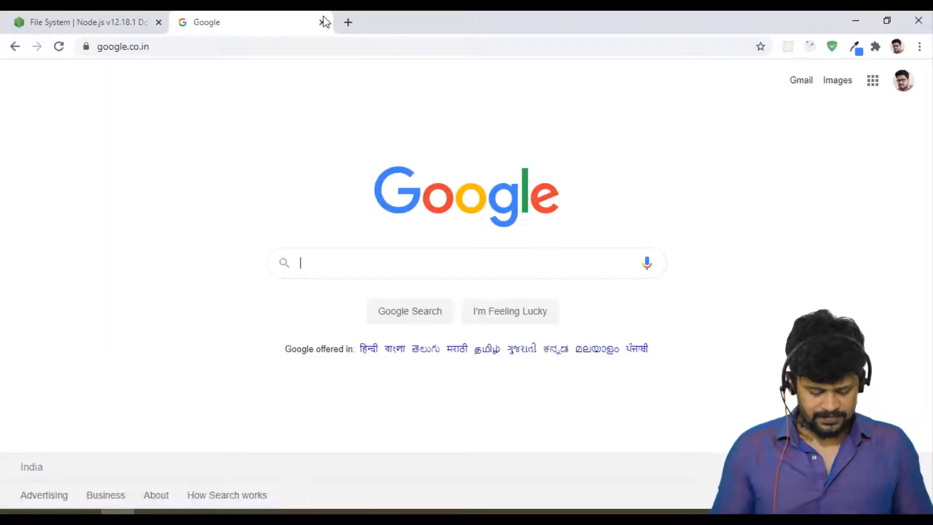
{"action": "type", "text": "mockaroo"}
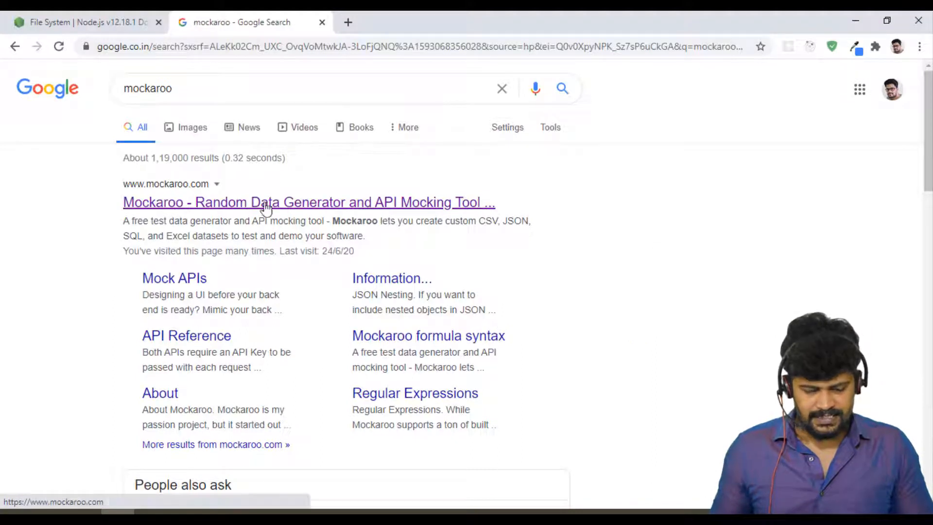
{"action": "mouse_move", "coordinate": [278, 196]}
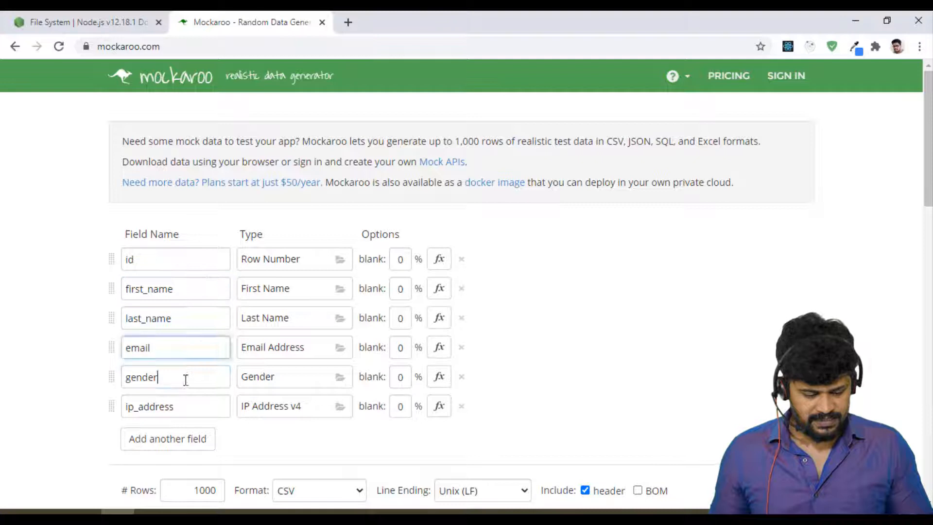
- Review the ip_address field's data type in the Mockaroo type catalogue, filtered to IT types
{"action": "left_click", "coordinate": [175, 407]}
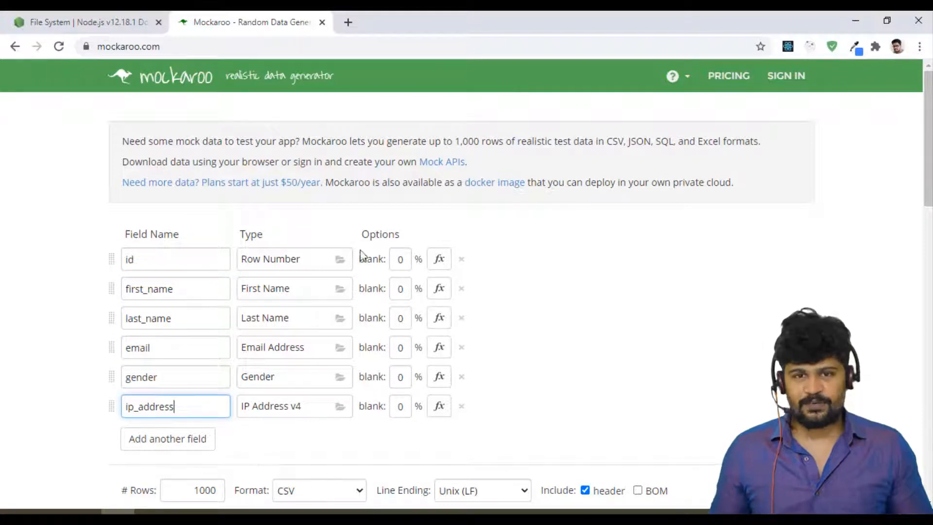
{"action": "scroll", "scroll_direction": "down", "scroll_amount": 3}
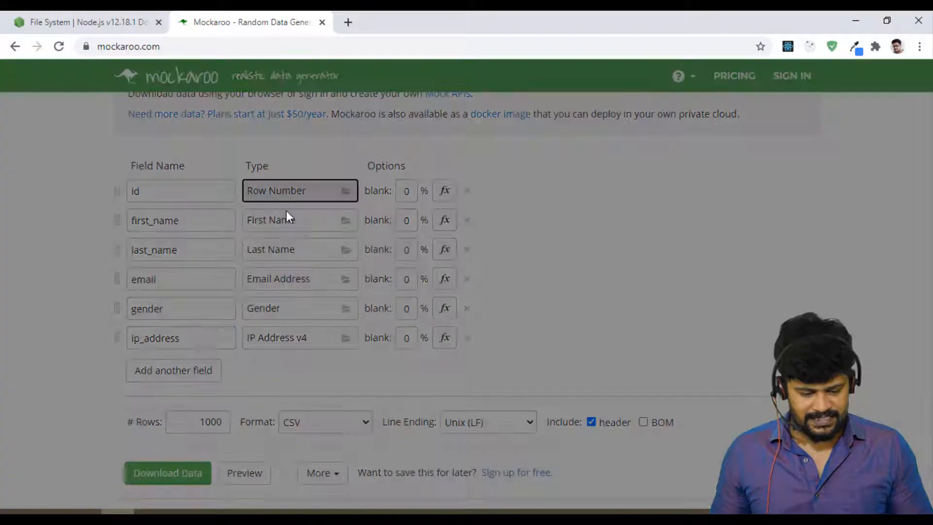
{"action": "left_click", "coordinate": [299, 190]}
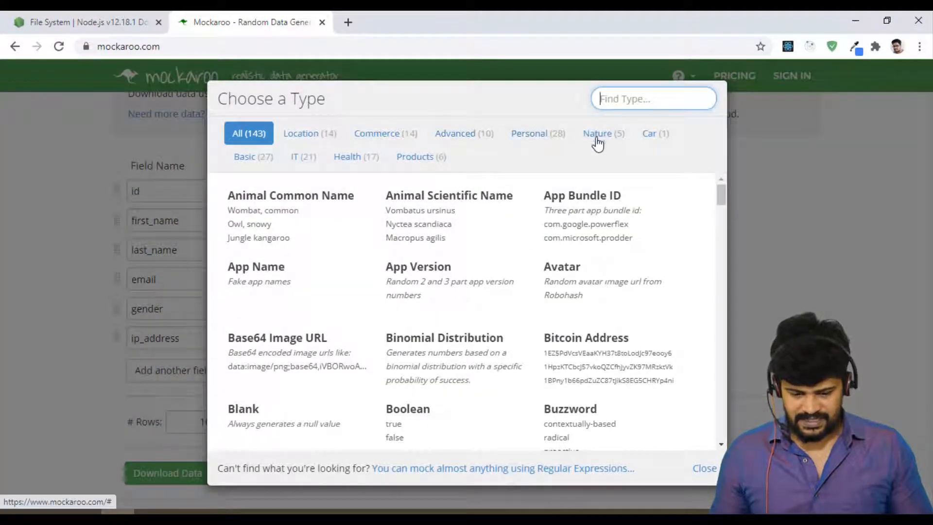
{"action": "left_click", "coordinate": [303, 157]}
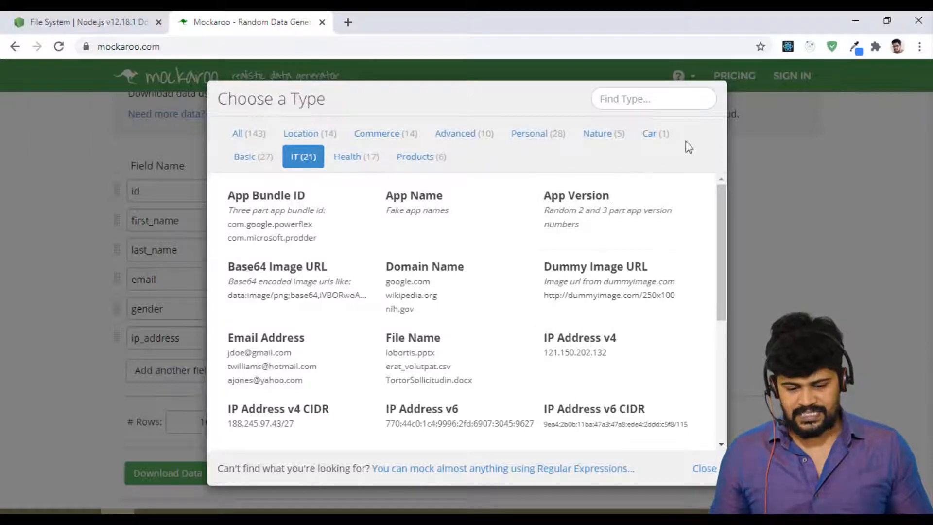
{"action": "left_click", "coordinate": [703, 469]}
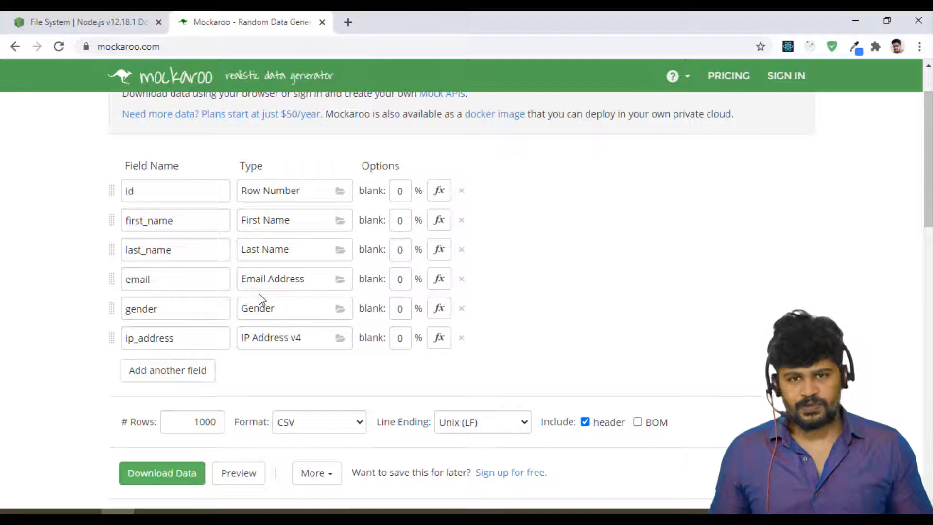
- Set 10 rows, JSON format without null values, and download the mock data
{"action": "scroll", "scroll_direction": "down", "scroll_amount": 3}
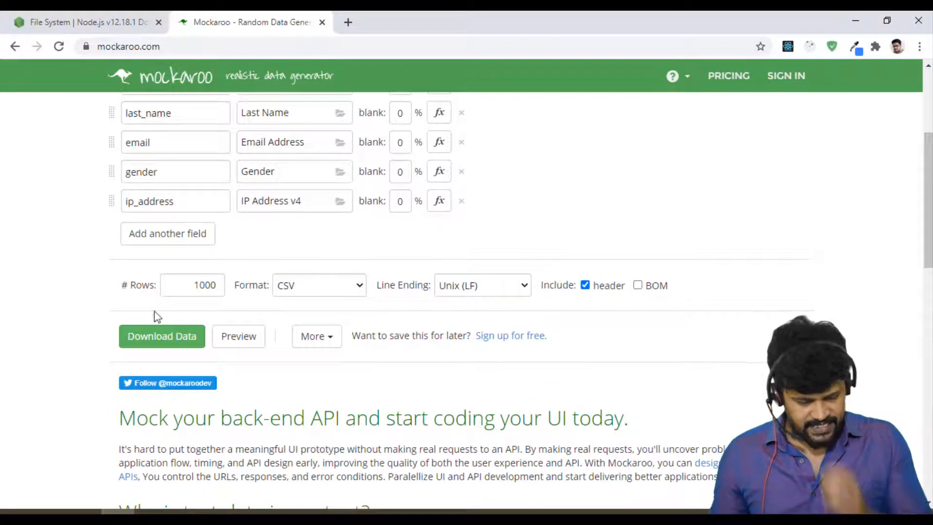
{"action": "type", "text": "10"}
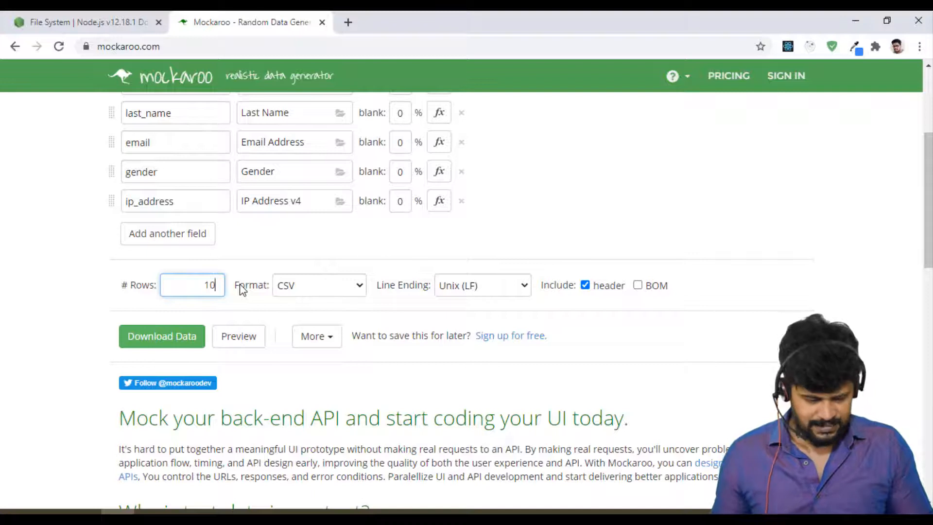
{"action": "left_click", "coordinate": [319, 286]}
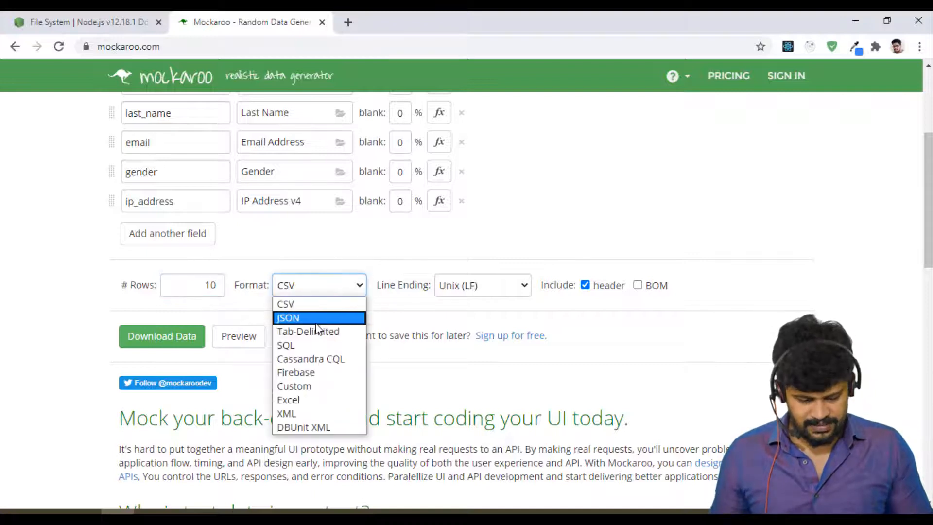
{"action": "left_click", "coordinate": [288, 318]}
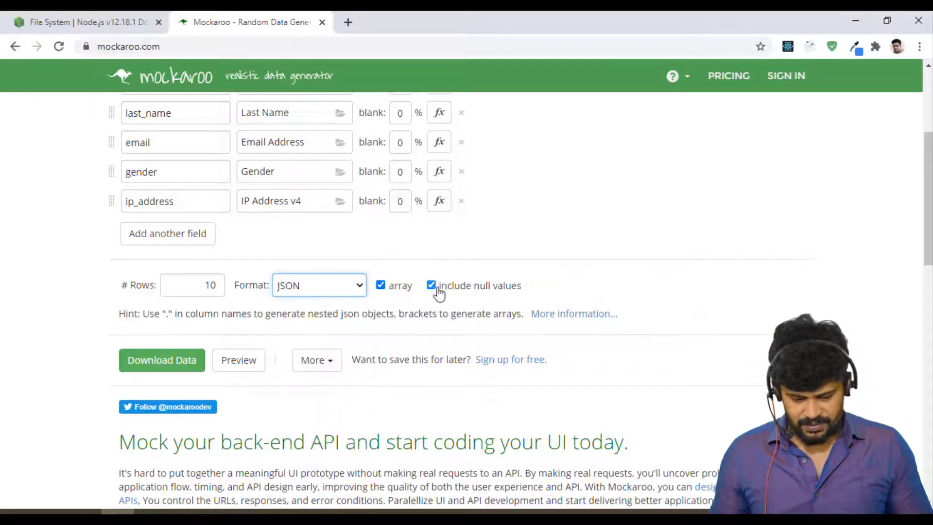
{"action": "left_click", "coordinate": [432, 286]}
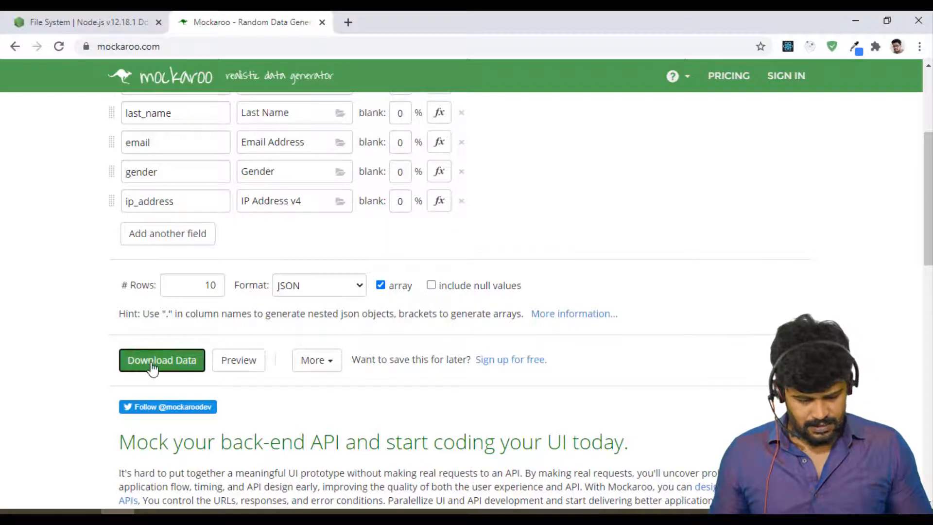
{"action": "left_click", "coordinate": [162, 360]}
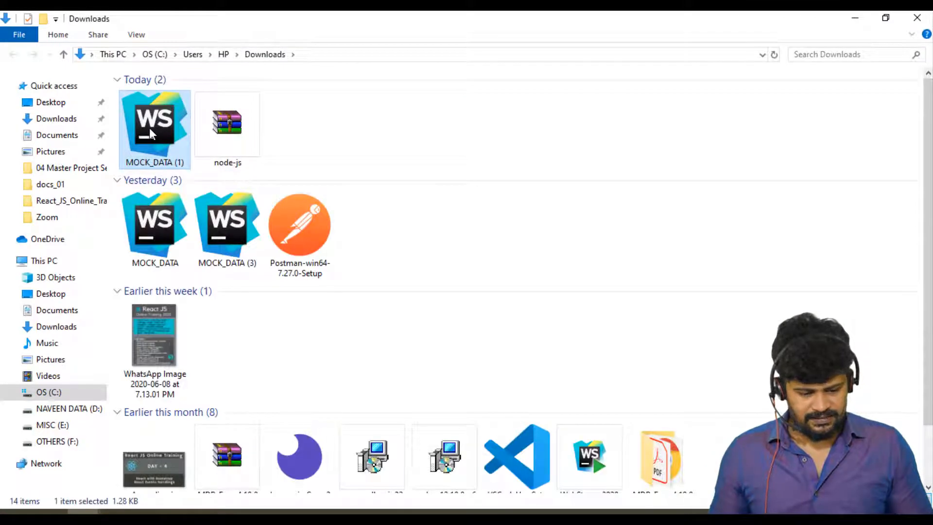
- Open the downloaded MOCK_DATA (1) file in Notepad++ and select all ten records
{"action": "double_click", "coordinate": [154, 128]}
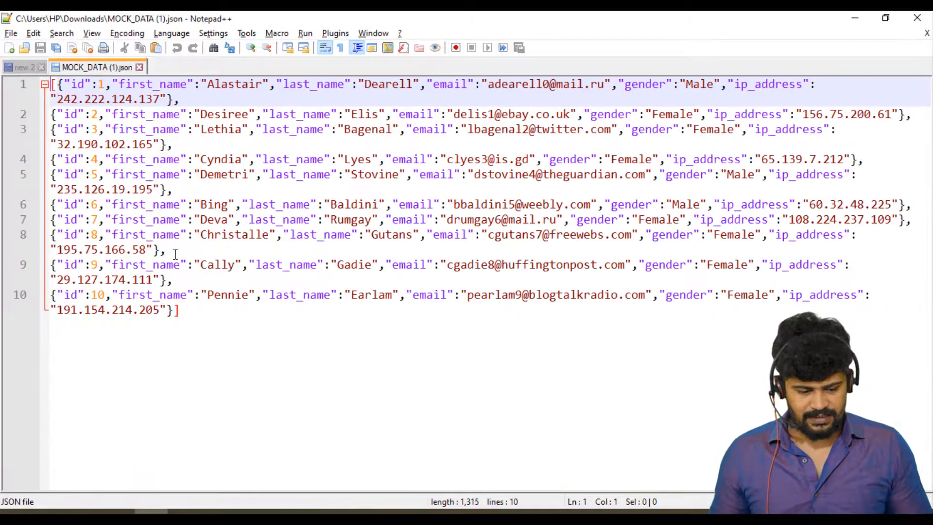
{"action": "key", "text": "ctrl+a"}
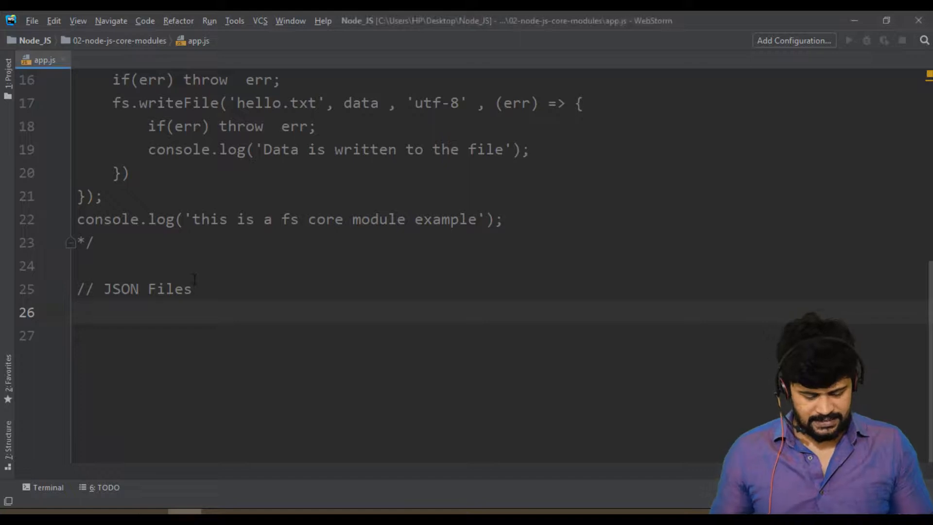
- Declare 'let employees =' holding the pasted array of ten mock employee records
{"action": "type", "text": "let emp"}
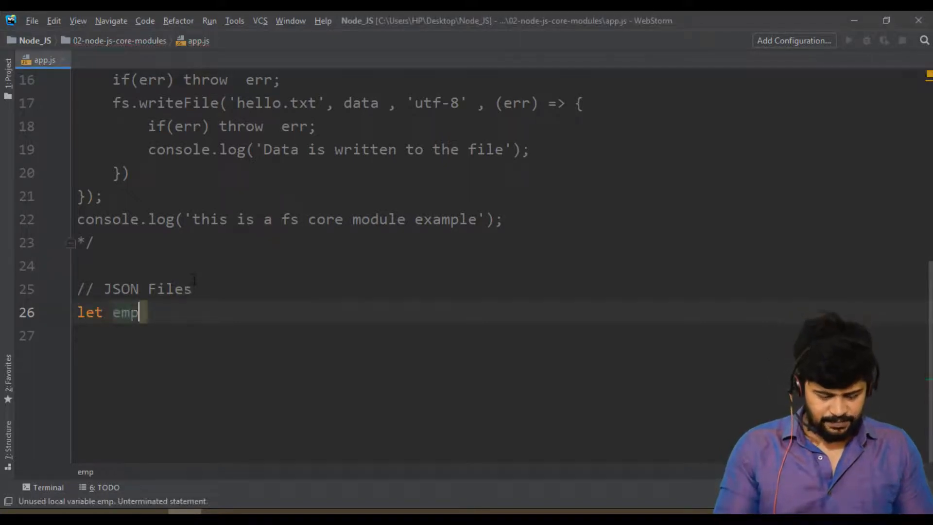
{"action": "type", "text": "loyees ="}
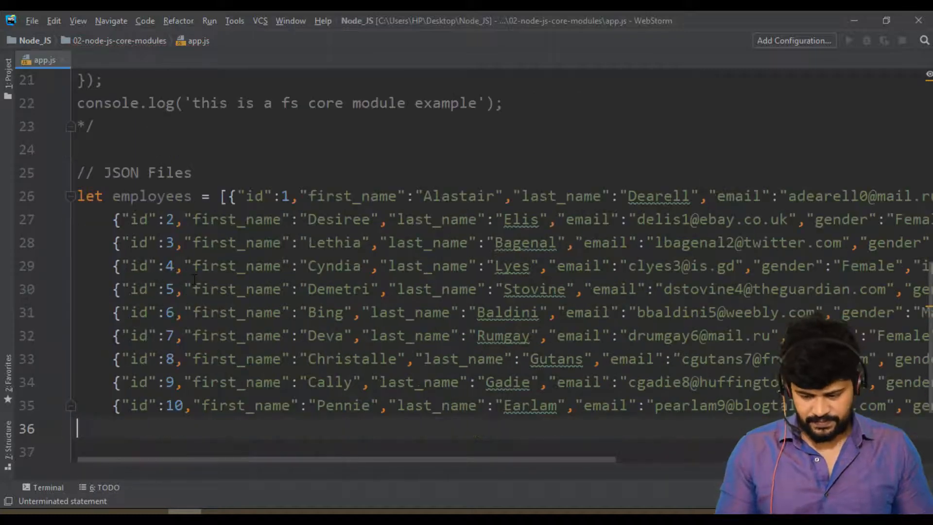
{"action": "scroll", "scroll_direction": "down", "scroll_amount": 3}
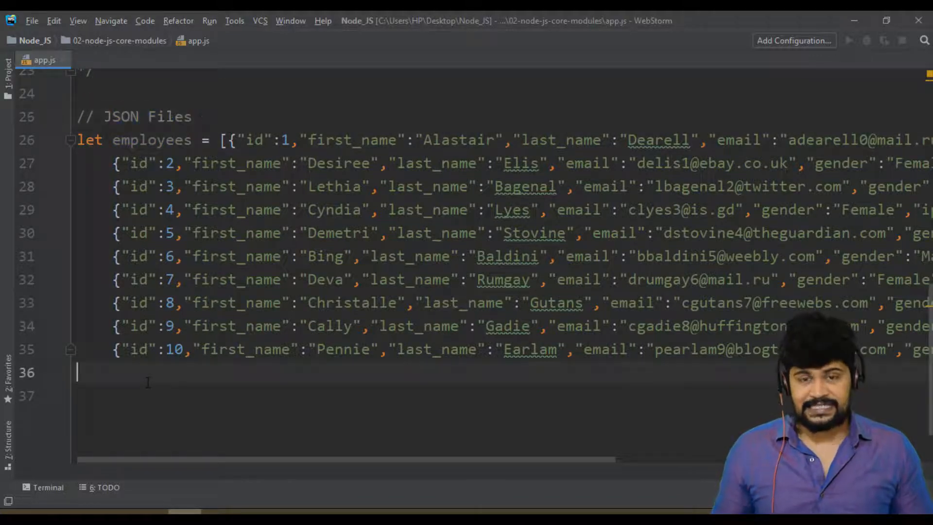
- Start an fs.writeFile call writing employees to 'employees.json'
{"action": "type", "text": "f"}
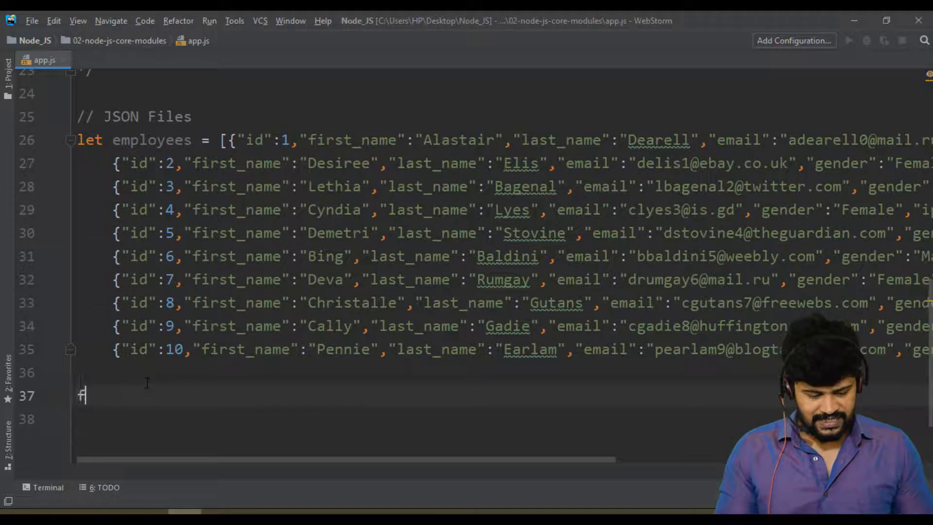
{"action": "type", "text": "fs.wri"}
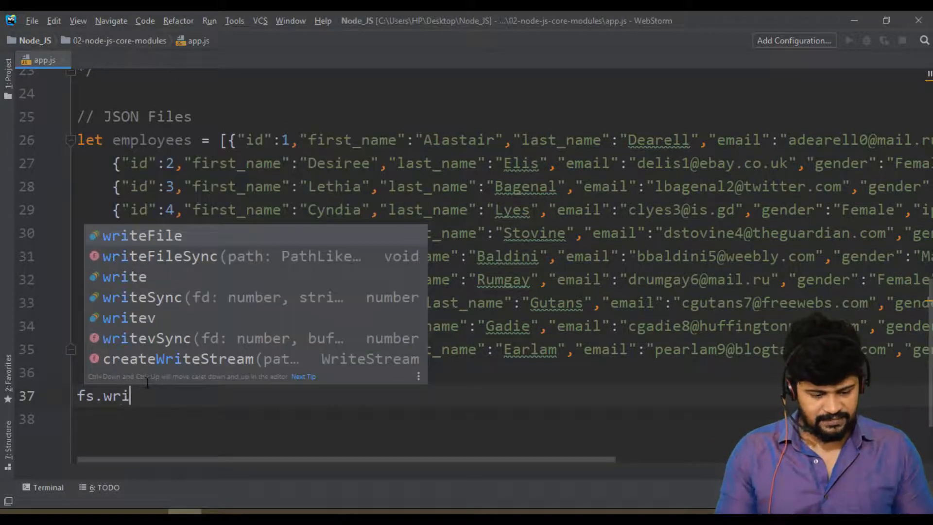
{"action": "left_click", "coordinate": [142, 235]}
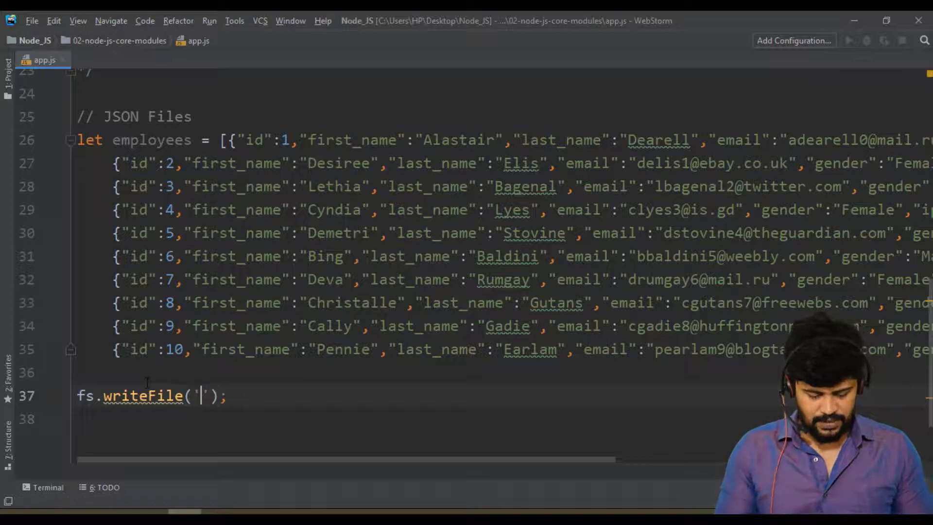
{"action": "type", "text": "employees"}
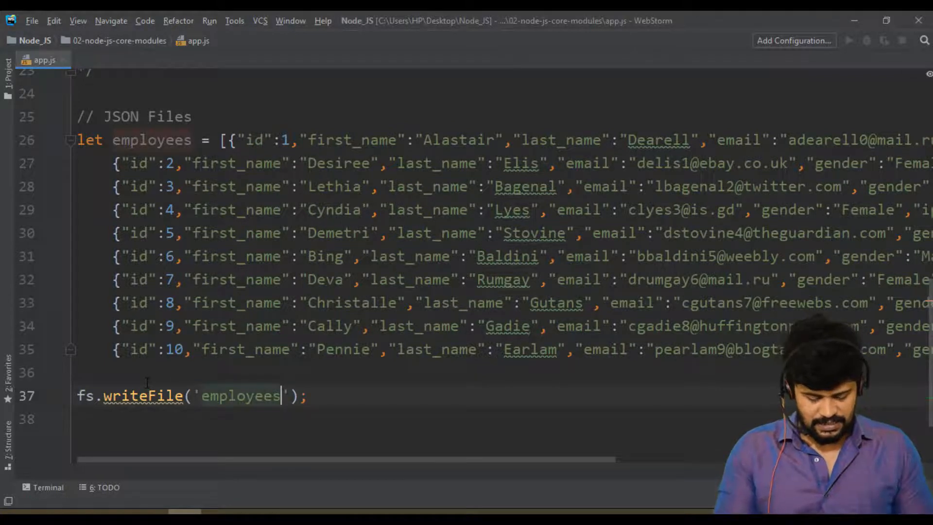
{"action": "type", "text": ".json' ,"}
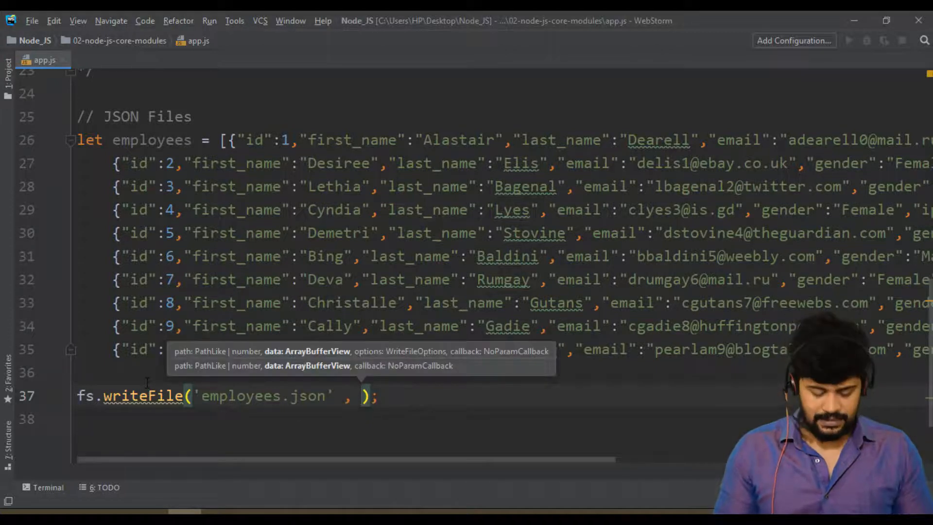
{"action": "type", "text": "employees"}
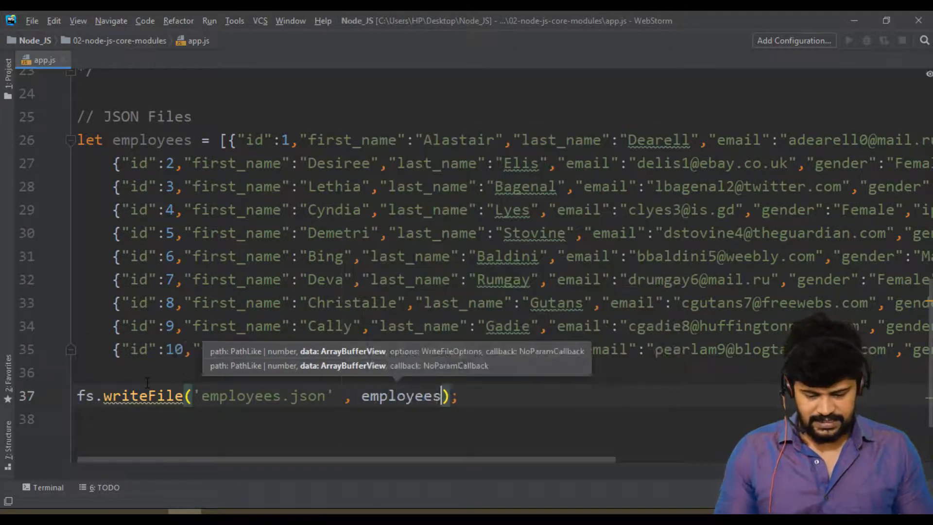
{"action": "type", "text": ", 'utf-8' , (err , data"}
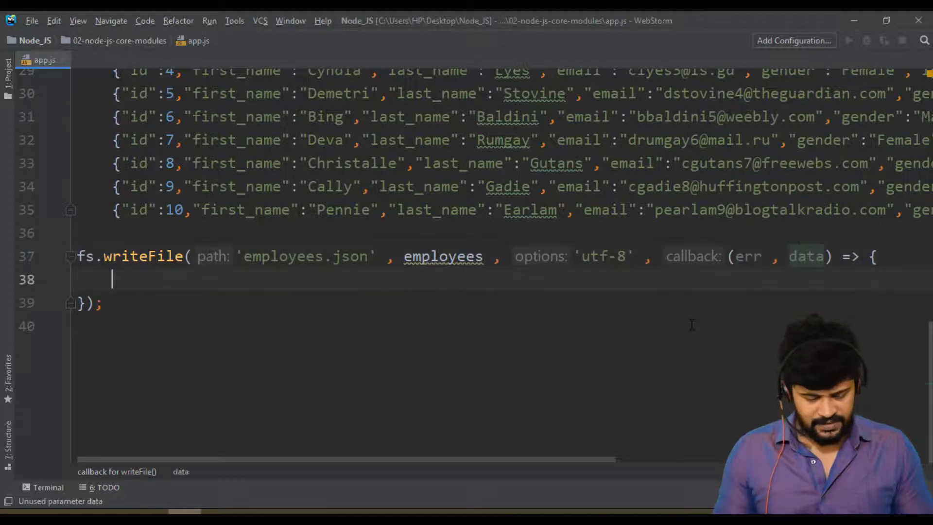
- Add the (err) callback that throws err and logs 'Data is writted to the file'
{"action": "type", "text": "if(err)"}
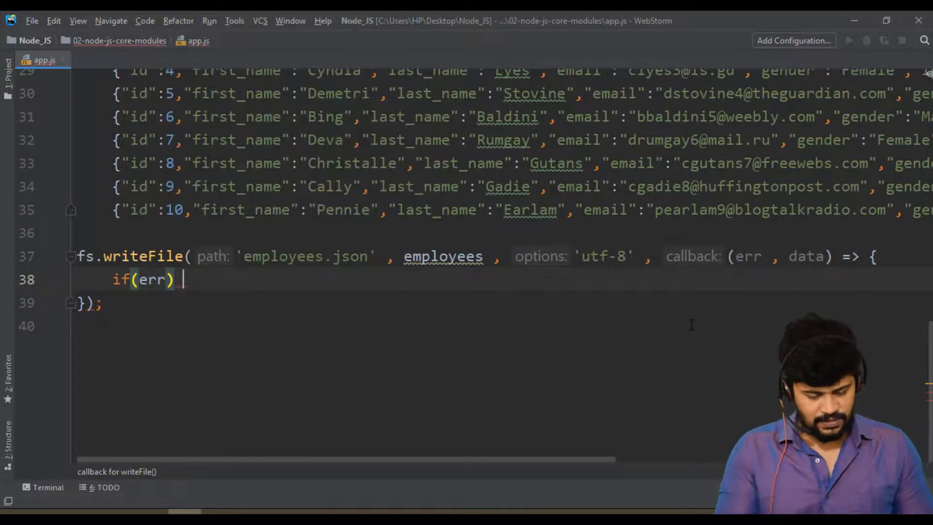
{"action": "type", "text": "throw"}
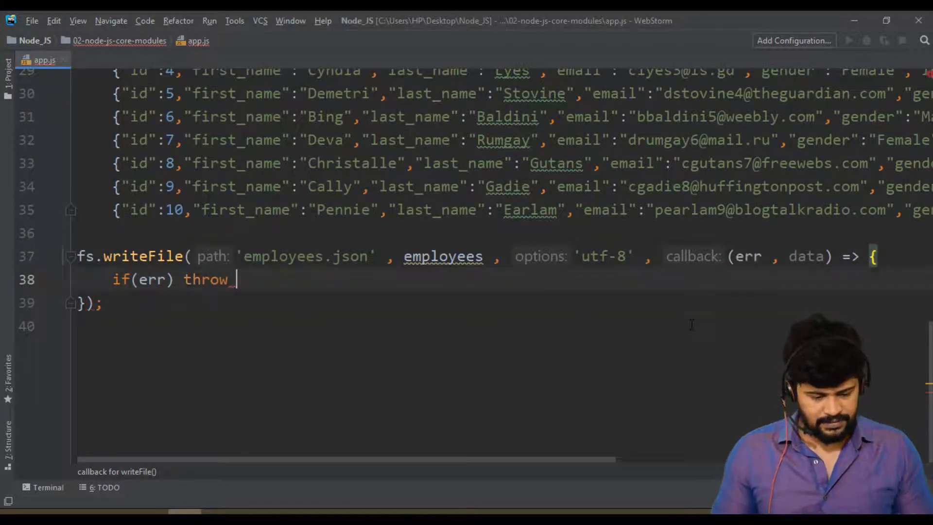
{"action": "type", "text": "console.log("}
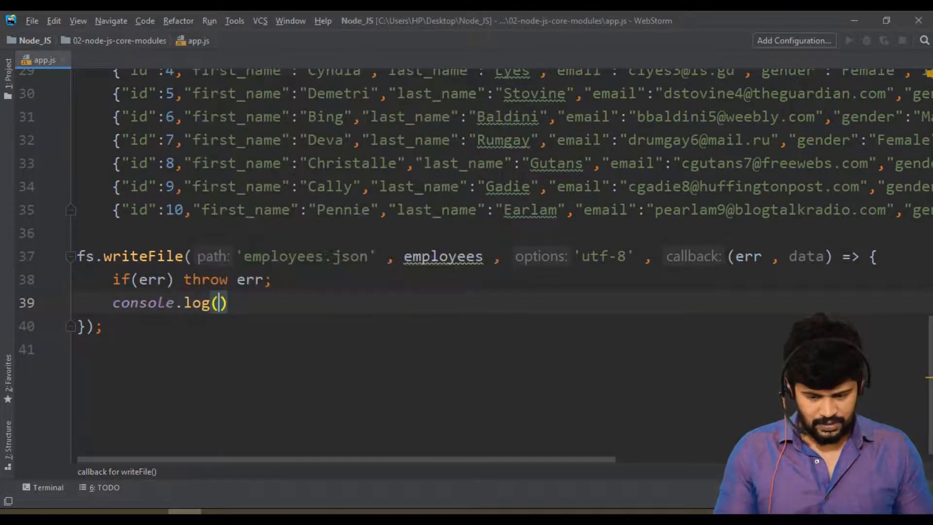
{"action": "type", "text": "data"}
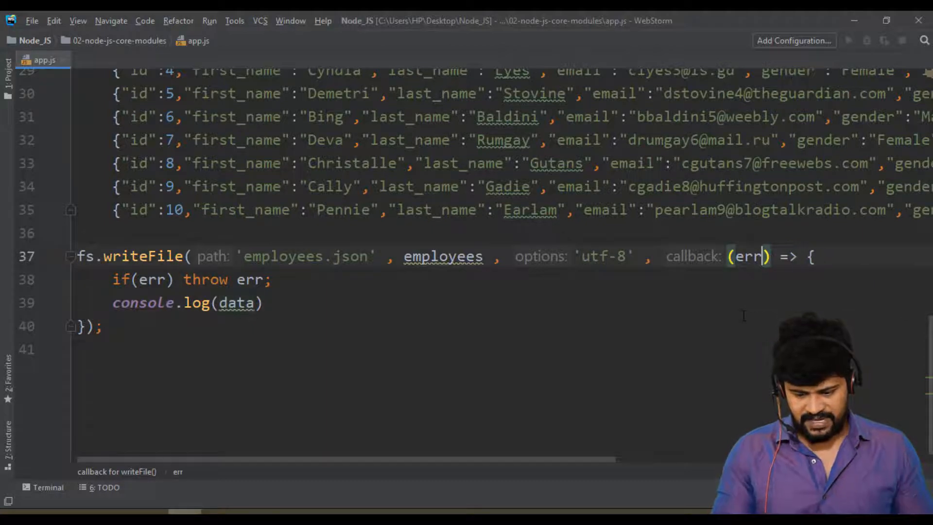
{"action": "double_click", "coordinate": [237, 303]}
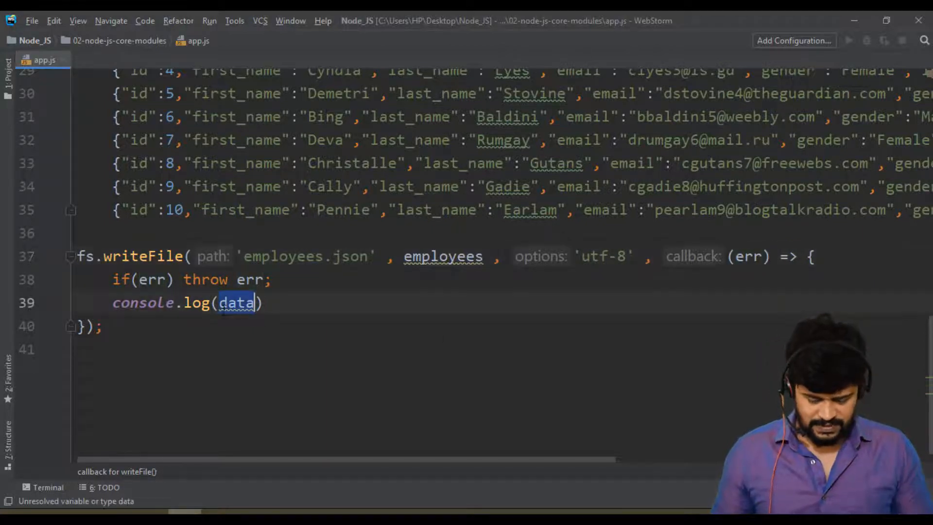
{"action": "type", "text": "'Data is '"}
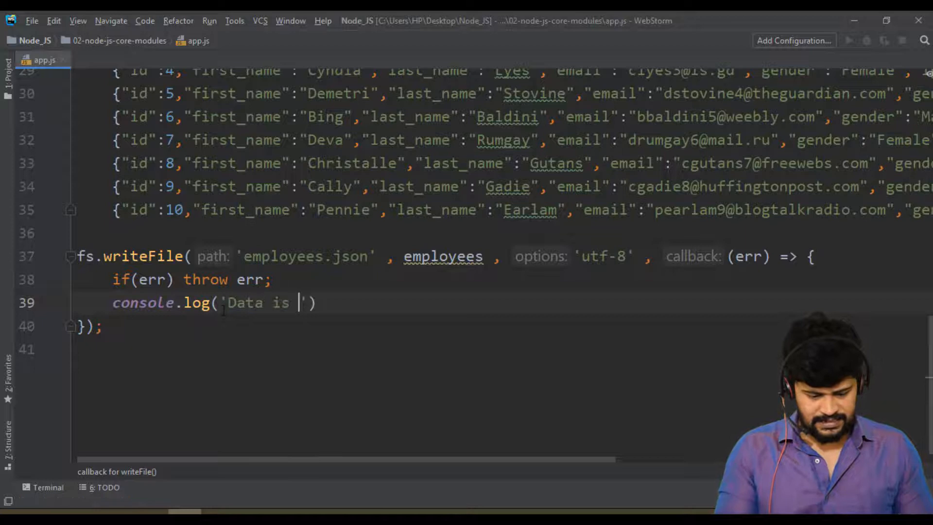
{"action": "type", "text": "writted to"}
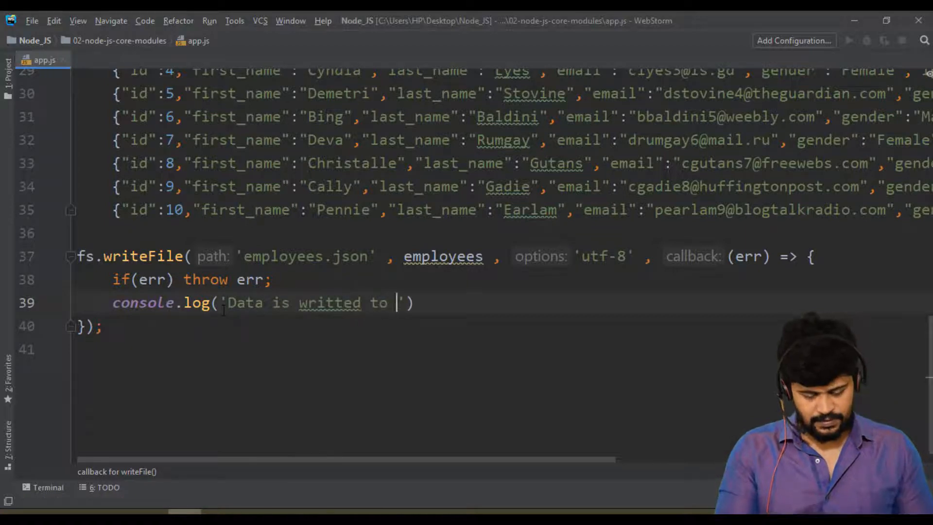
{"action": "type", "text": "the file"}
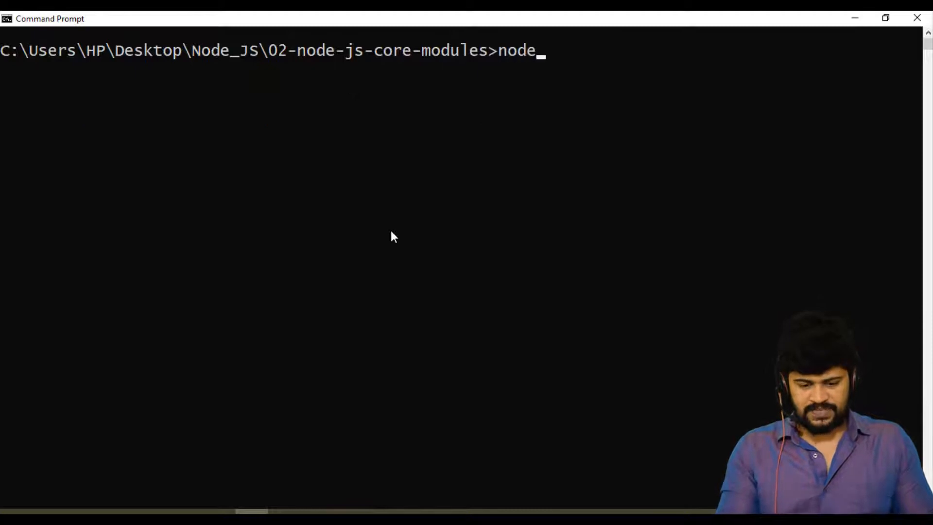
- Run app.js with node in Command Prompt to create employees.json
{"action": "type", "text": "app.js"}
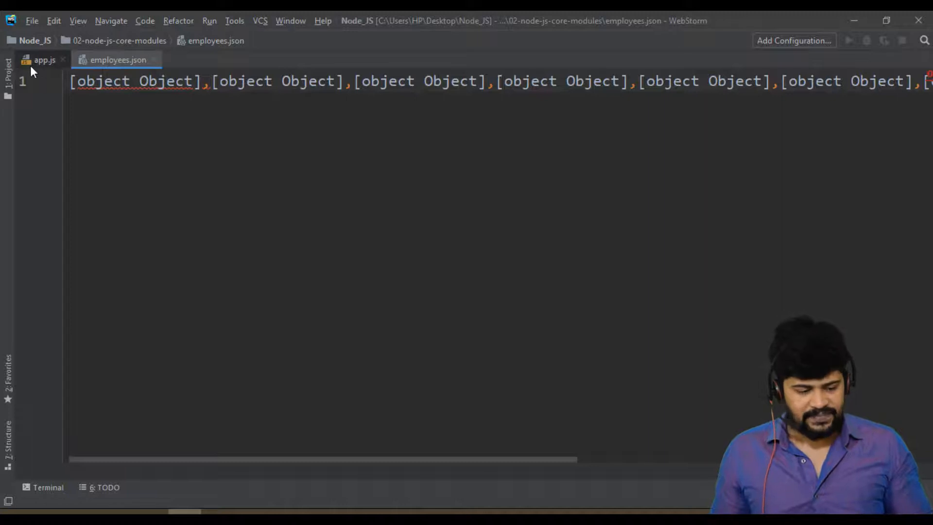
- Switch from the app.js tab over to the MOCK_DATA (1).json data
{"action": "left_click", "coordinate": [44, 60]}
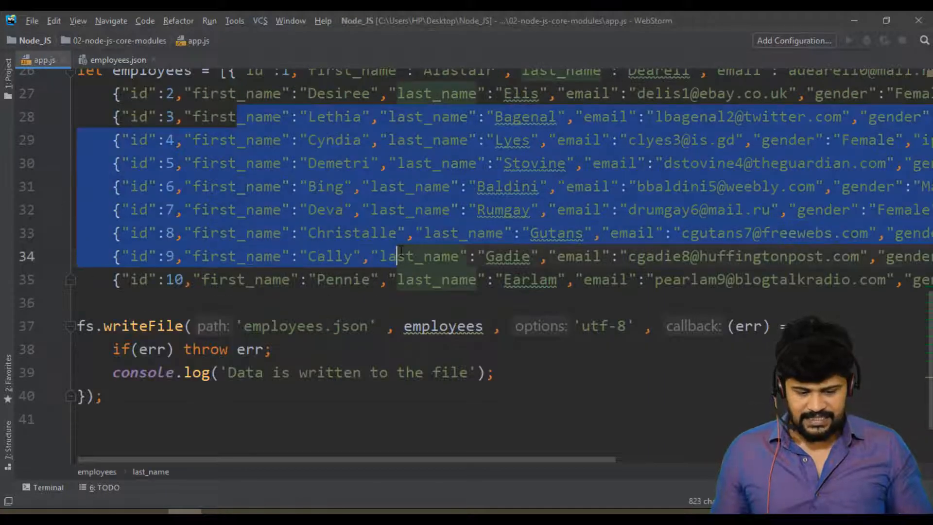
{"action": "left_click", "coordinate": [111, 60]}
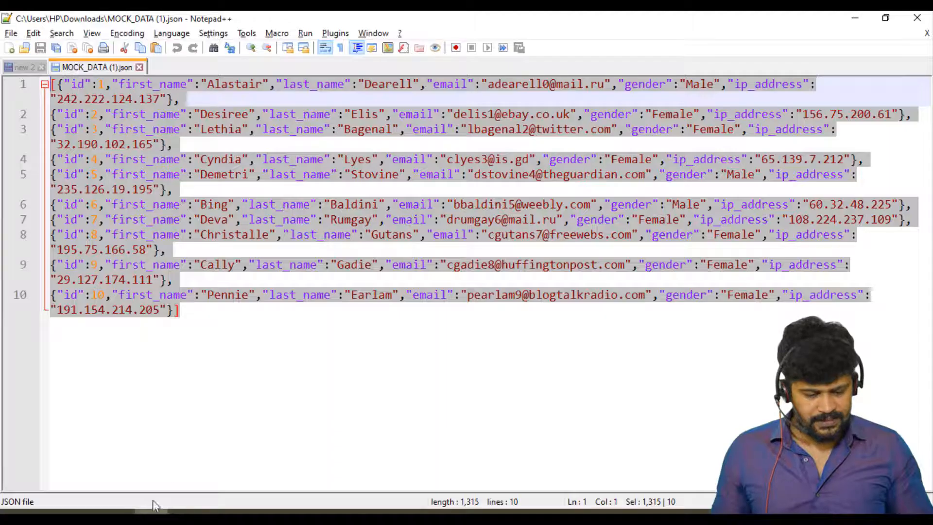
- Replace the notes with the line 'JSON Object -> String -> JSON.stringify()'
{"action": "left_click", "coordinate": [21, 68]}
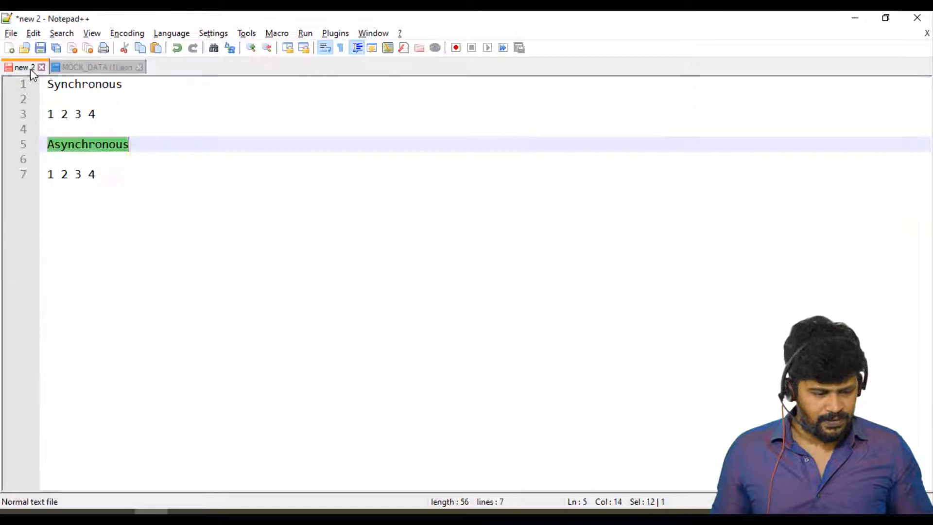
{"action": "key", "text": "Ctrl+a"}
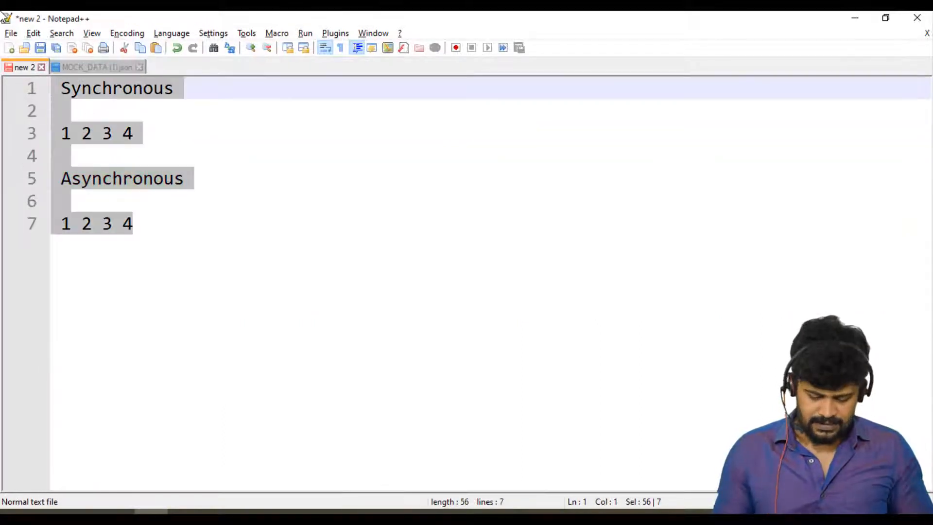
{"action": "type", "text": "JSON ->"}
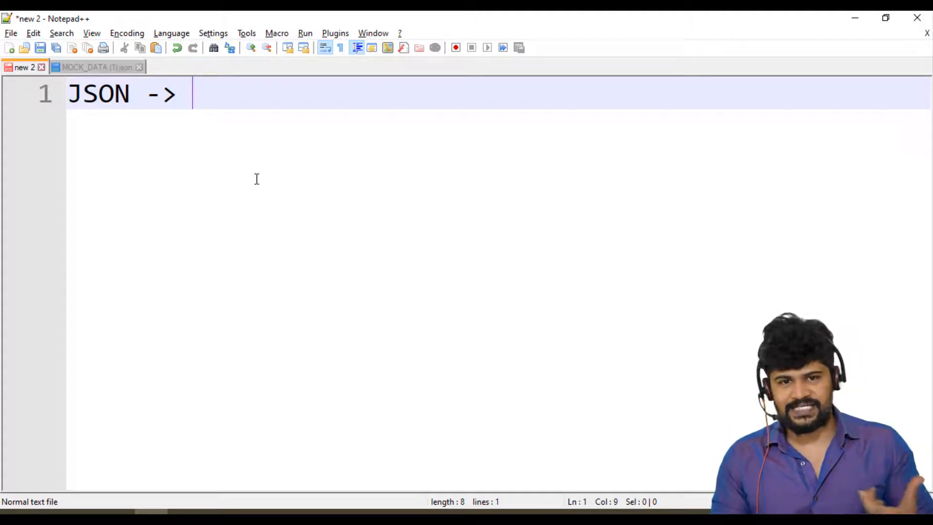
{"action": "type", "text": "OBJE"}
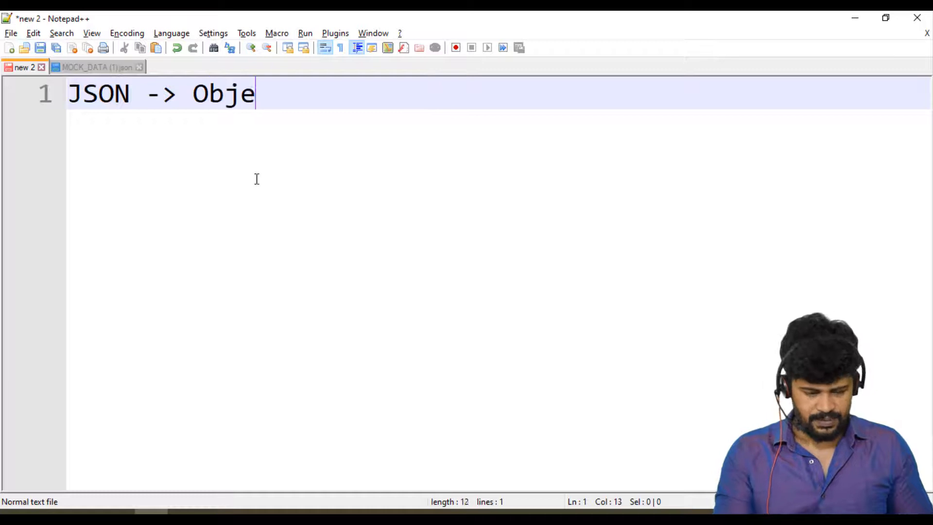
{"action": "type", "text": "ct"}
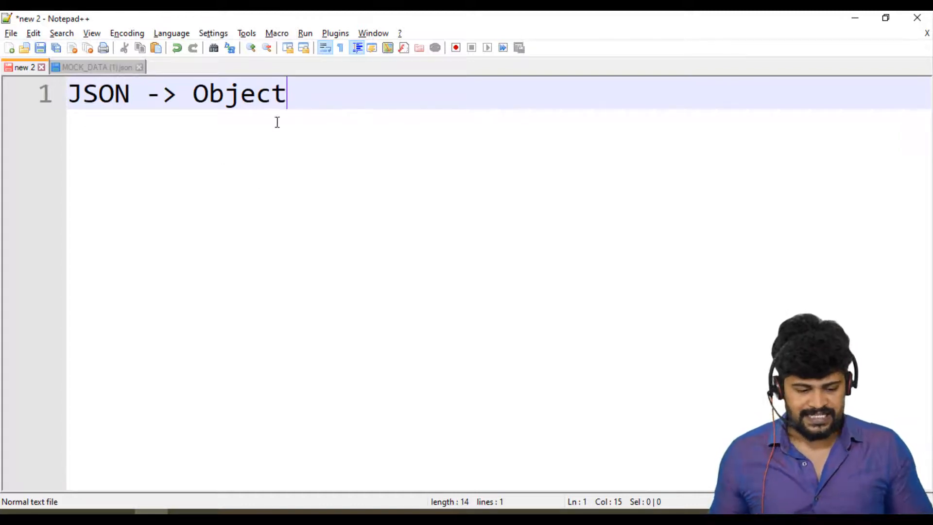
{"action": "type", "text": "-> Str"}
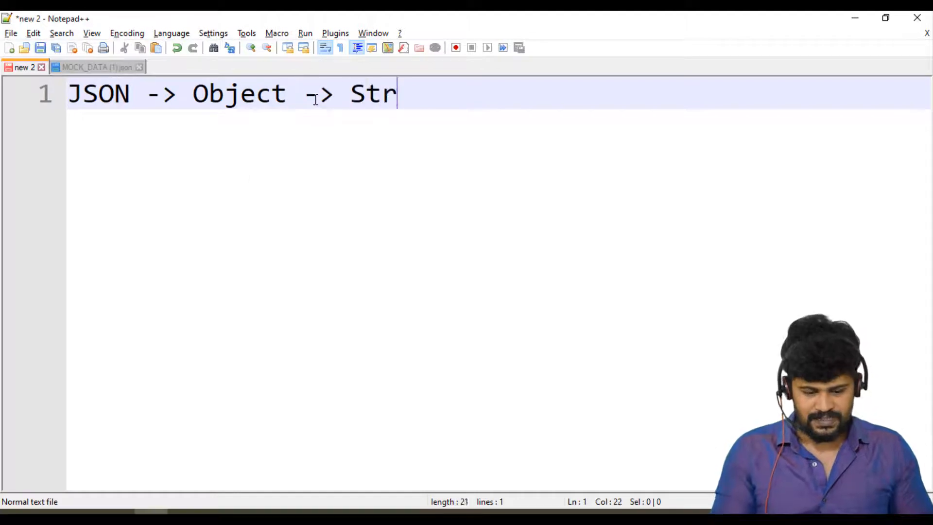
{"action": "type", "text": "ing -"}
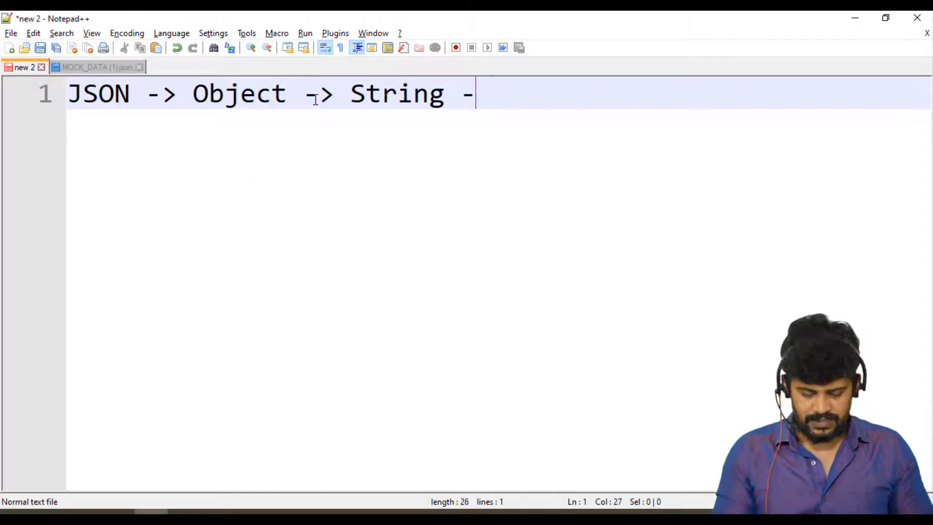
{"action": "type", "text": ">"}
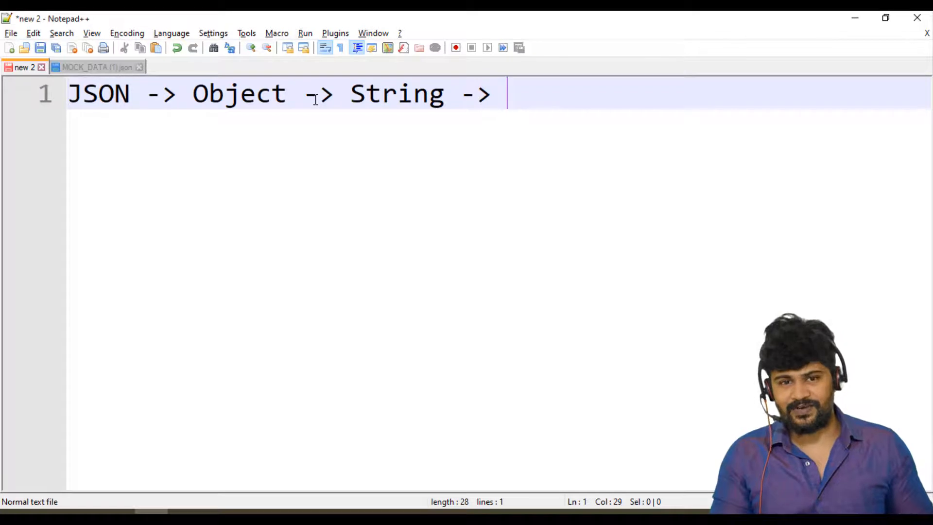
{"action": "type", "text": "JSON"}
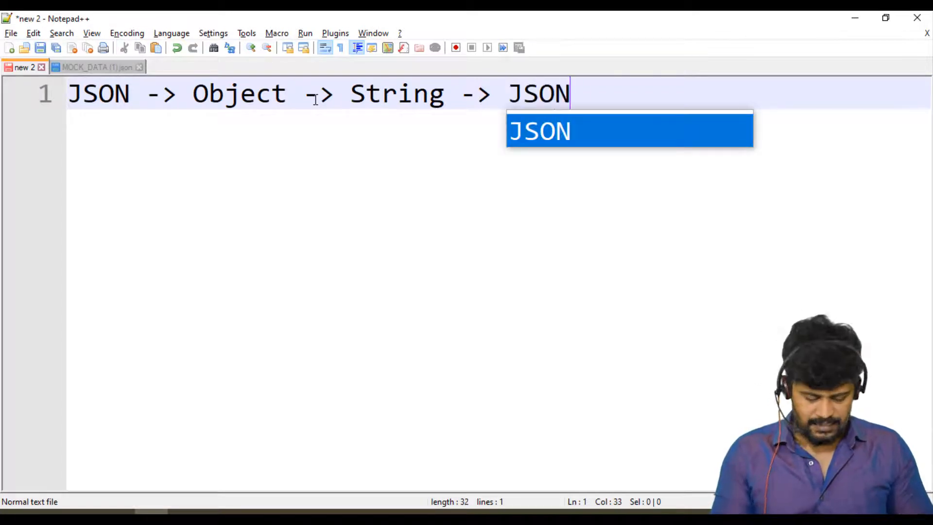
{"action": "type", "text": ".strin"}
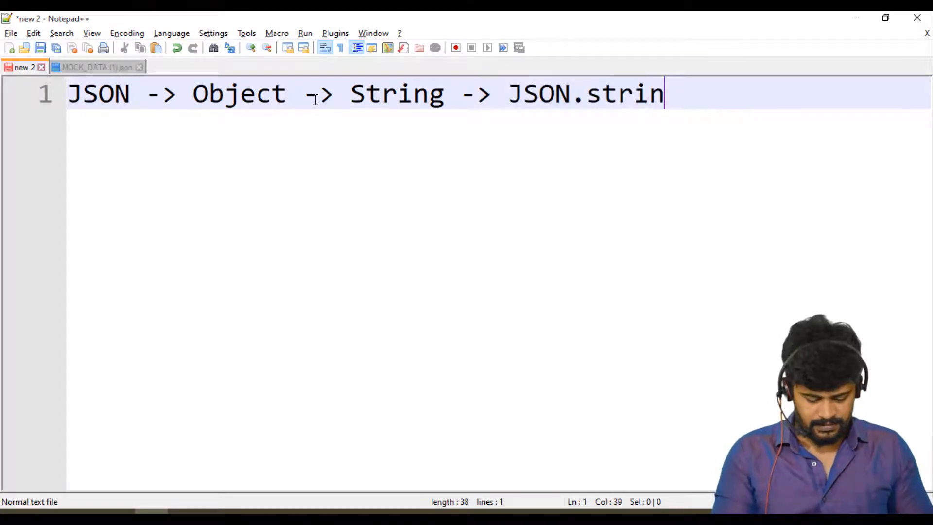
{"action": "type", "text": "gify()"}
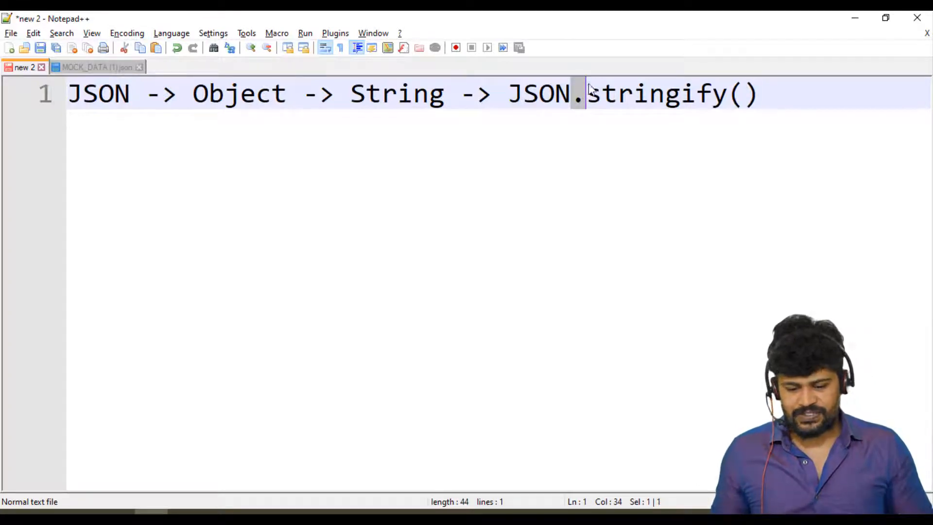
{"action": "double_click", "coordinate": [655, 94]}
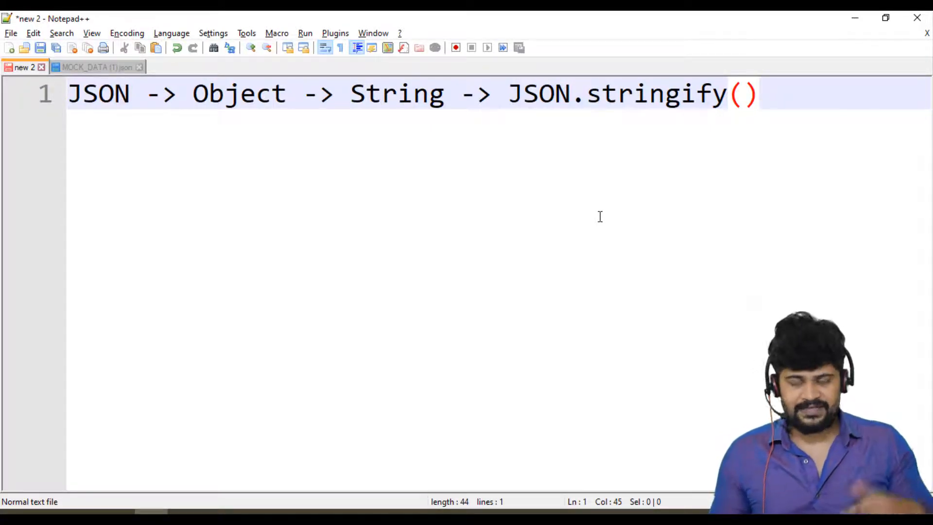
- Add a second line tracing String -> Object back via JSON.parse
{"action": "key", "text": "Enter"}
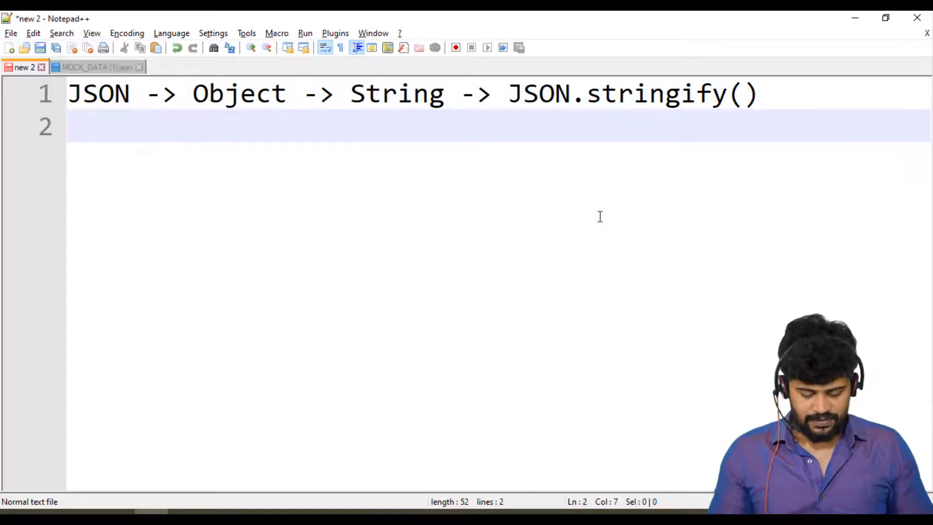
{"action": "type", "text": "-> String ->"}
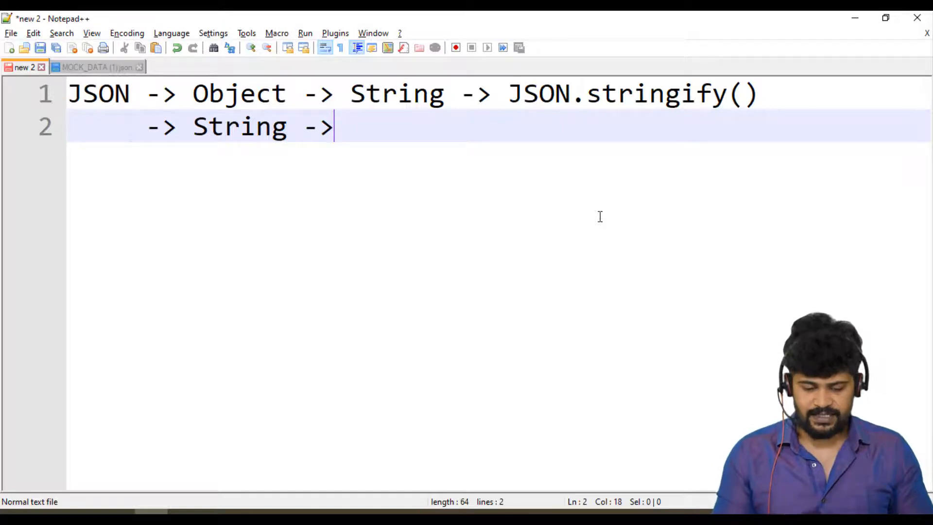
{"action": "type", "text": "Object"}
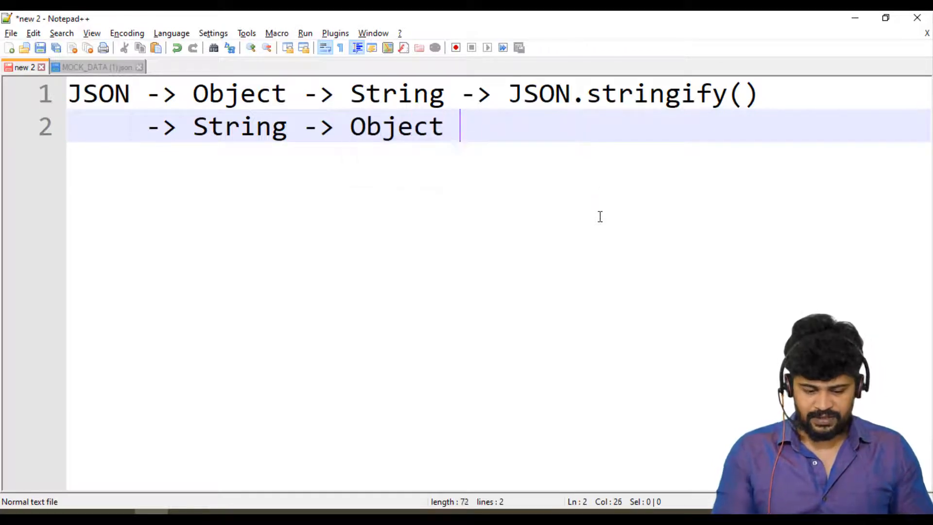
{"action": "type", "text": "\" ->\""}
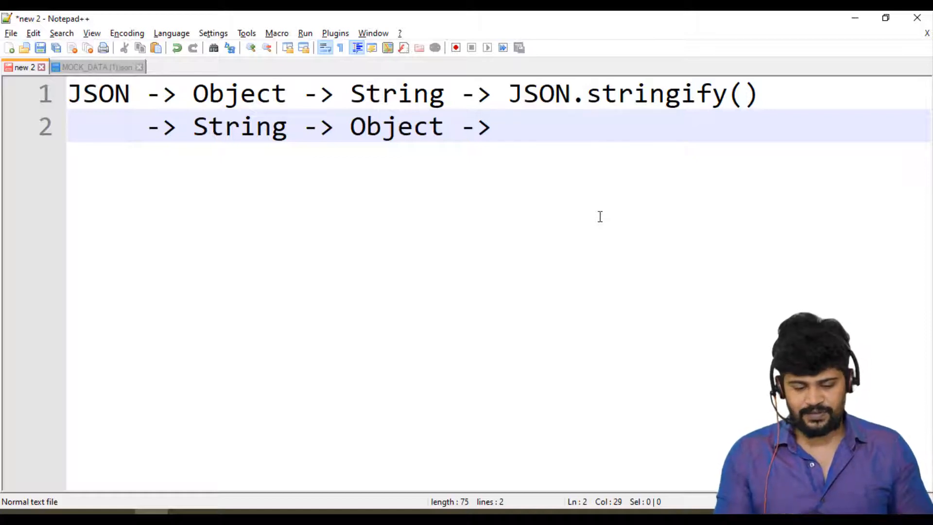
{"action": "type", "text": "JSON."}
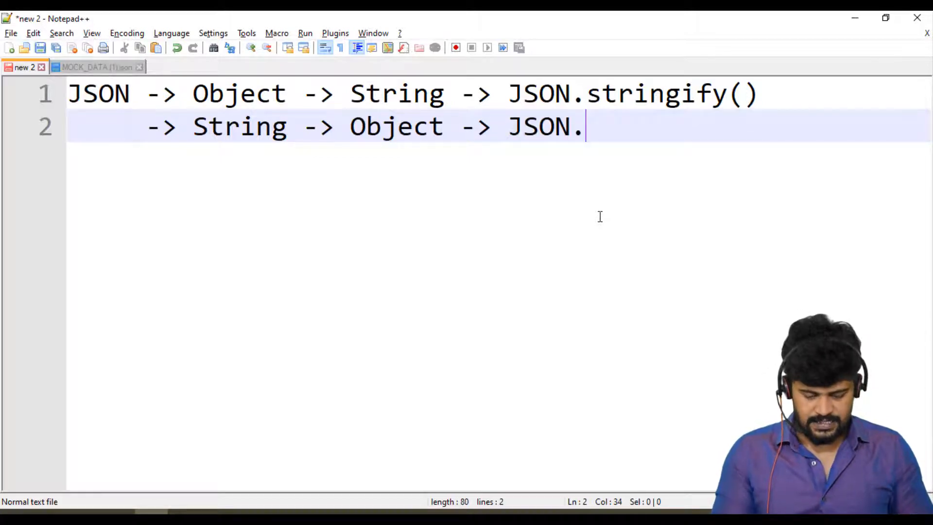
{"action": "type", "text": "pase"}
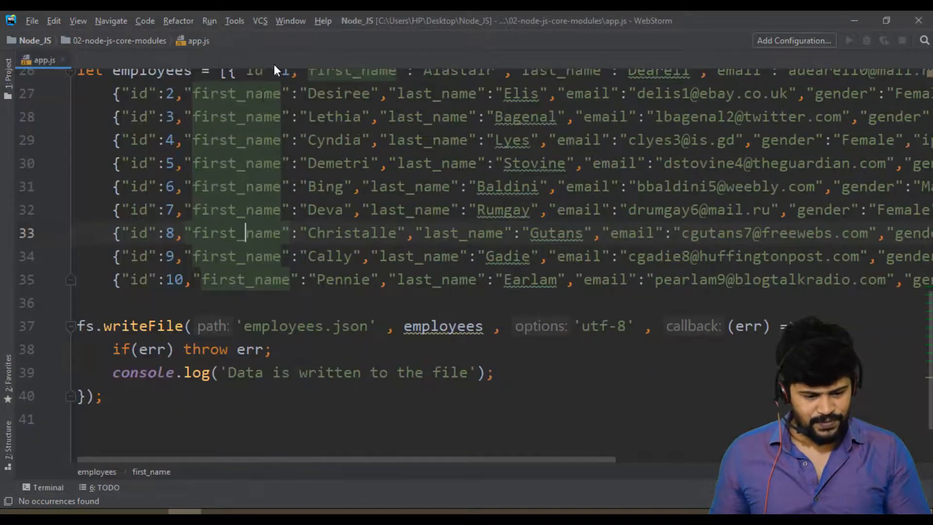
- Wrap writeFile's data in JSON.stringify(employees) and rerun node app.js
{"action": "scroll", "scroll_direction": "down", "scroll_amount": 3}
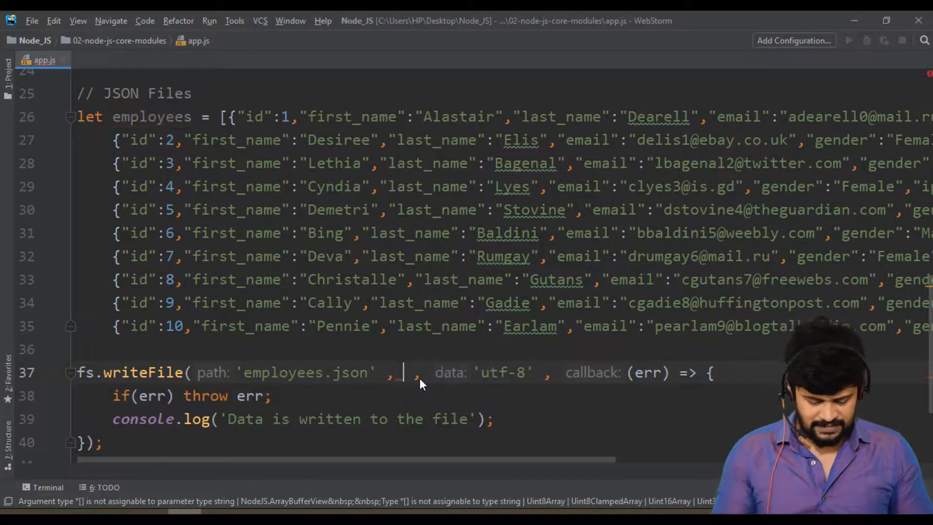
{"action": "type", "text": "JSON."}
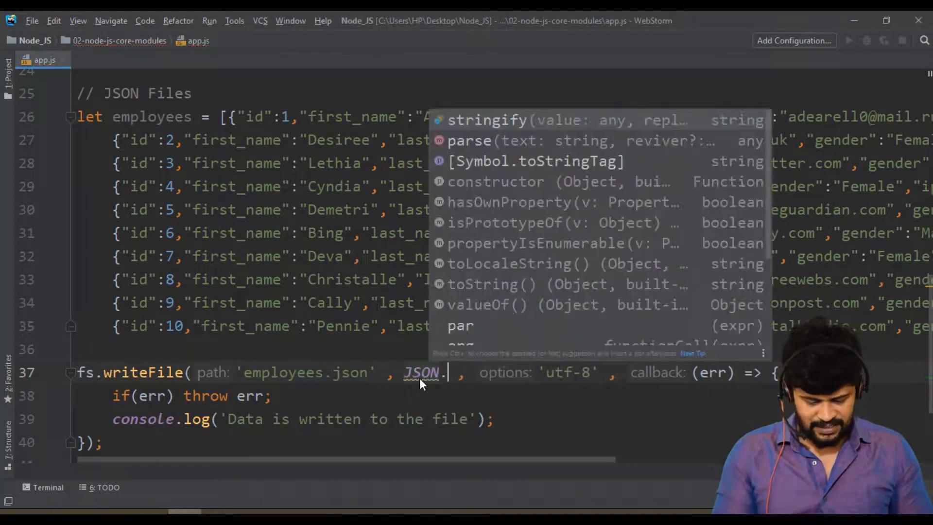
{"action": "left_click", "coordinate": [486, 121]}
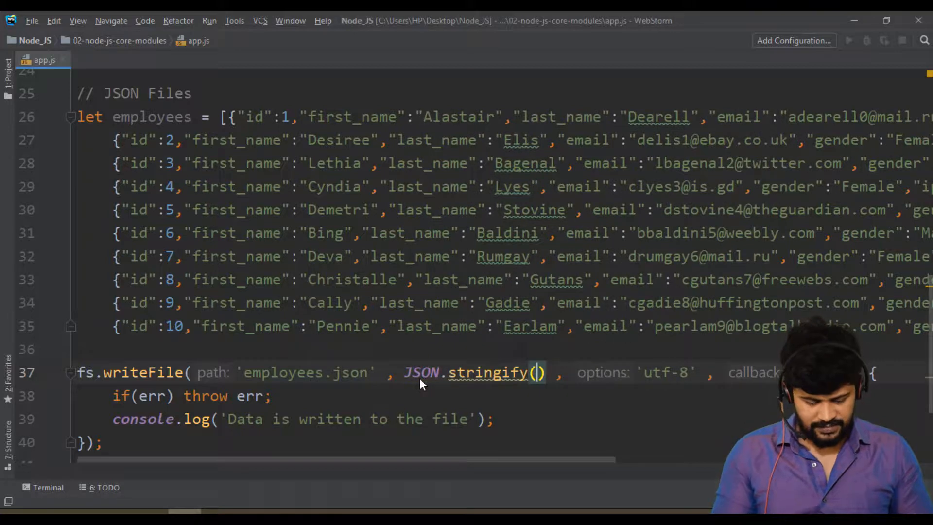
{"action": "type", "text": "employees"}
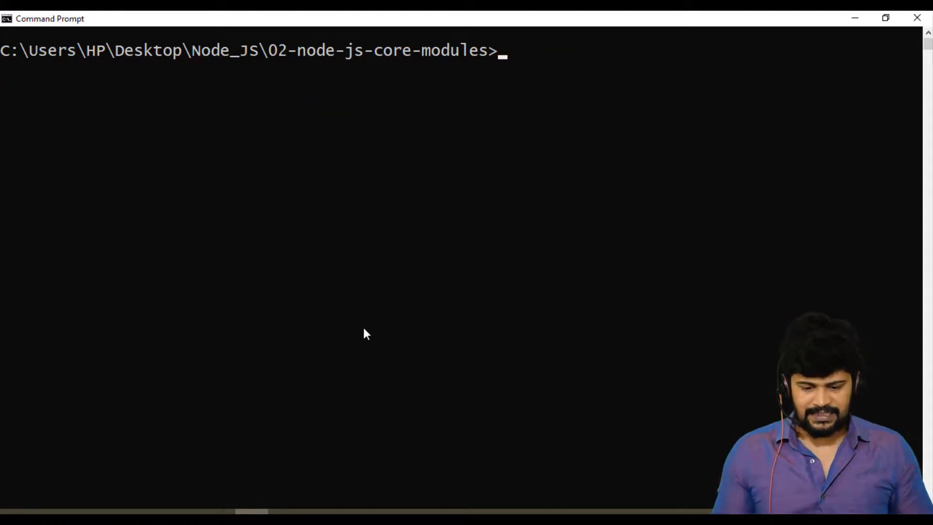
{"action": "type", "text": "node app.js"}
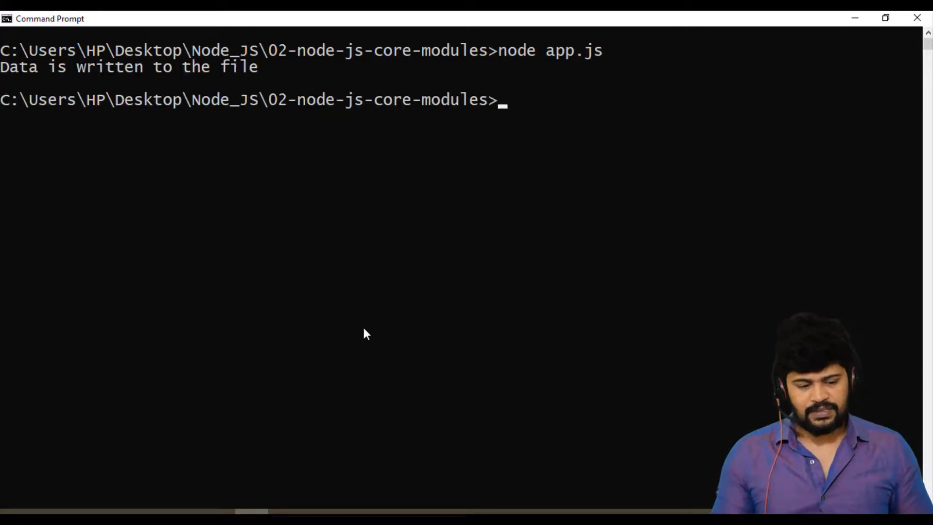
{"action": "mouse_move", "coordinate": [218, 99]}
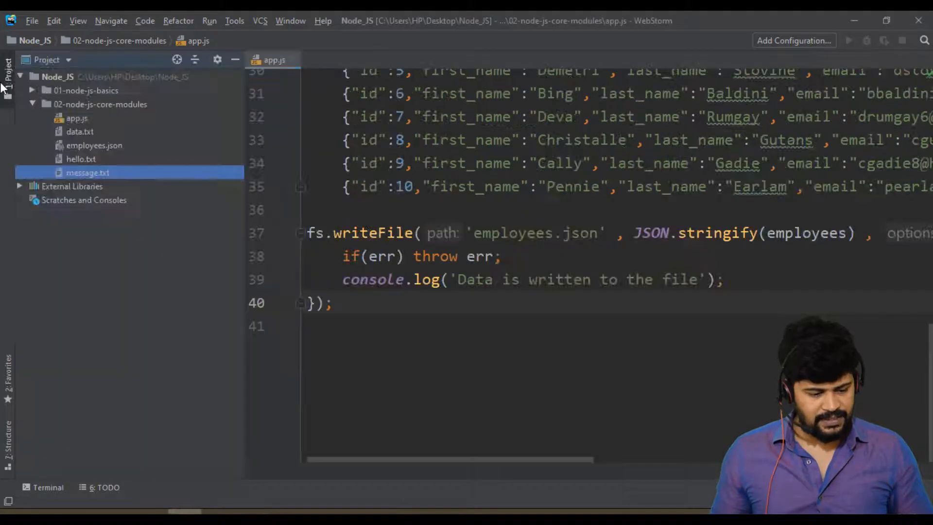
- Inspect employees.json to confirm the written records, then return to app.js
{"action": "double_click", "coordinate": [93, 144]}
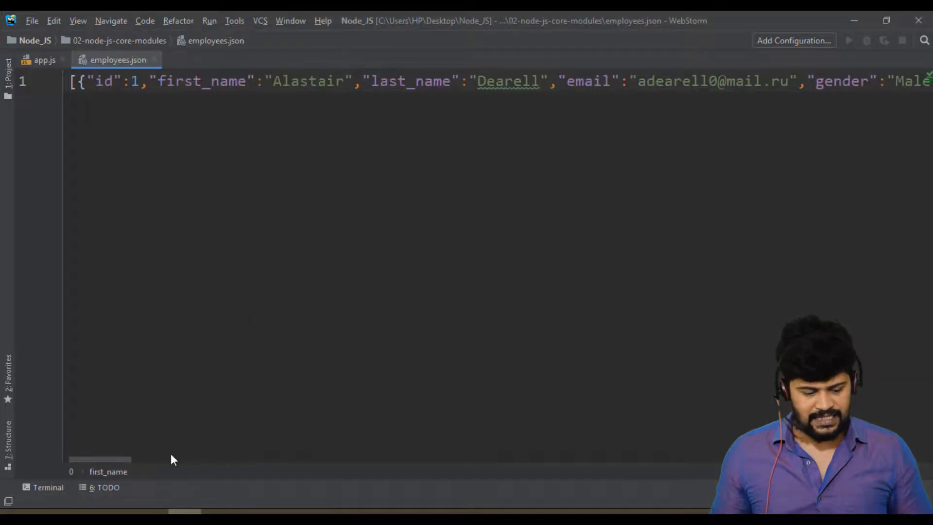
{"action": "scroll", "scroll_direction": "right", "scroll_amount": 3}
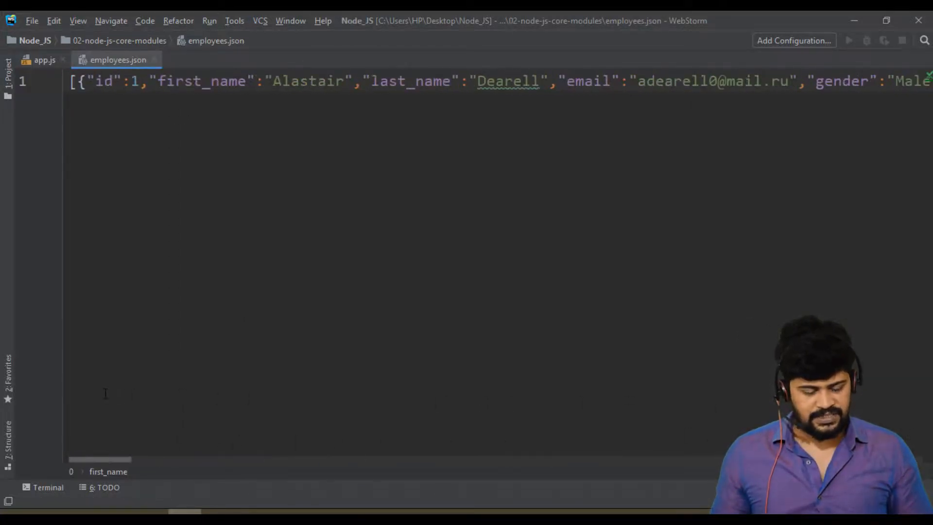
{"action": "left_click", "coordinate": [44, 61]}
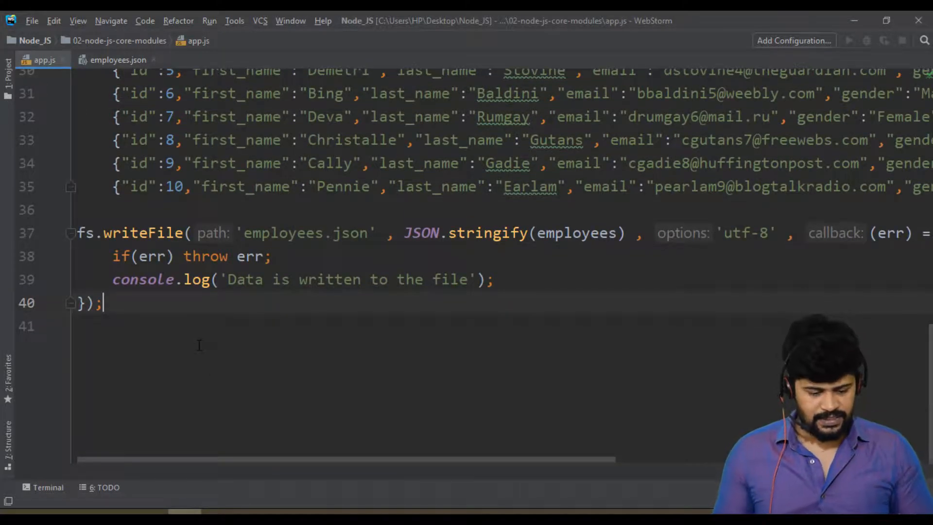
- Add a '// read the JSON file' comment and fs.readFile('employees.json', 'utf-8') call
{"action": "type", "text": "// read"}
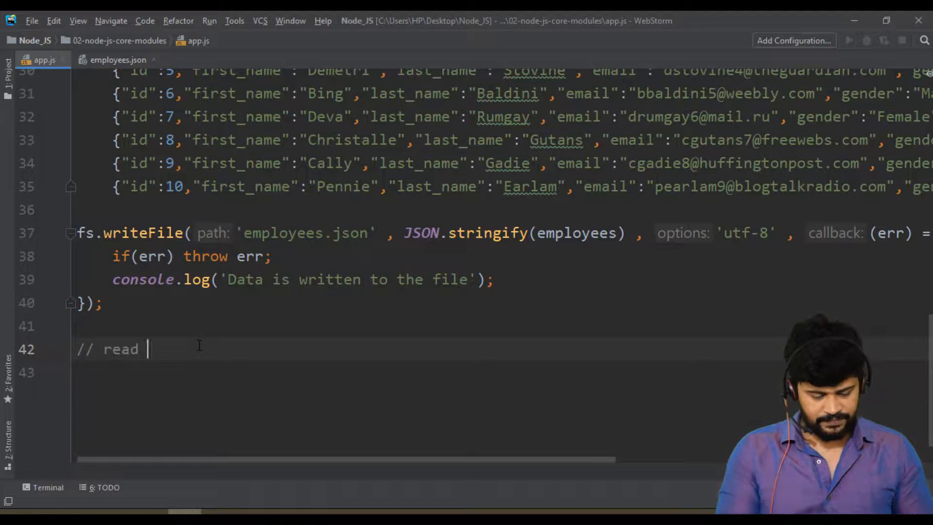
{"action": "type", "text": "the f"}
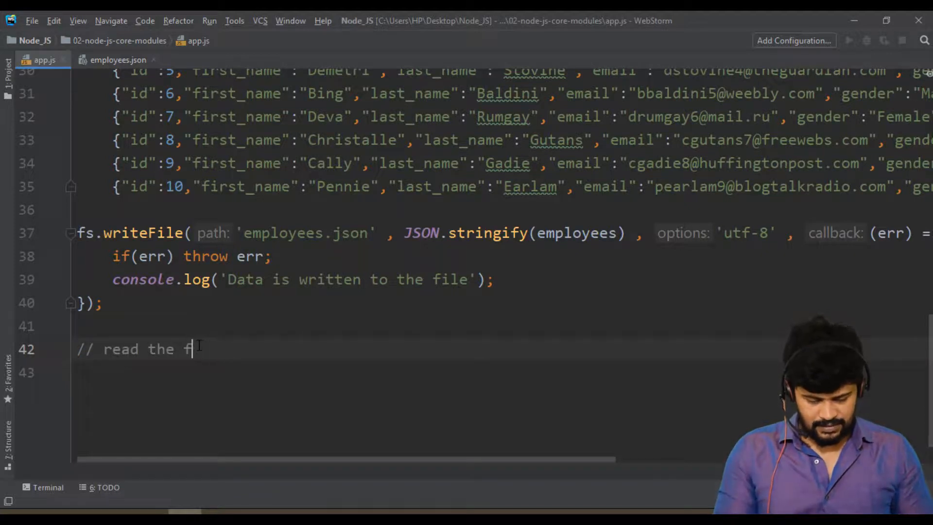
{"action": "type", "text": "JSON file"}
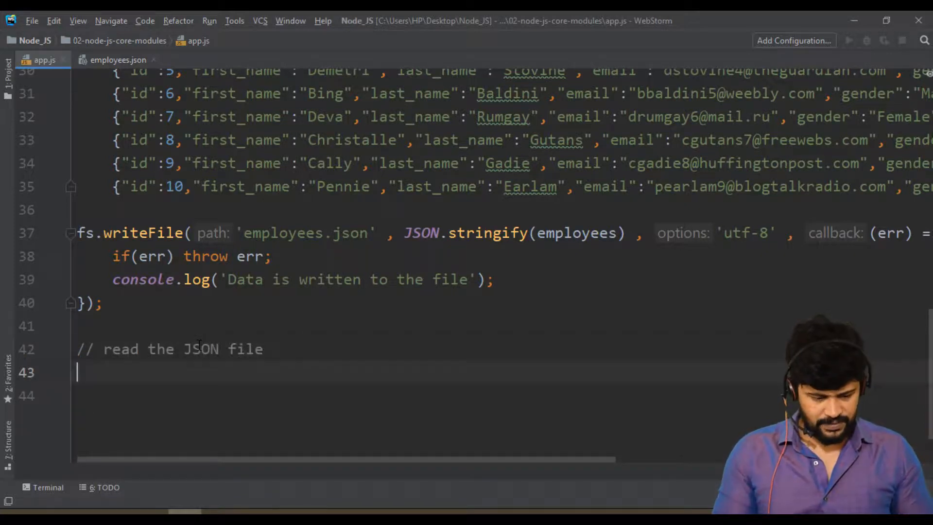
{"action": "type", "text": "fs.r"}
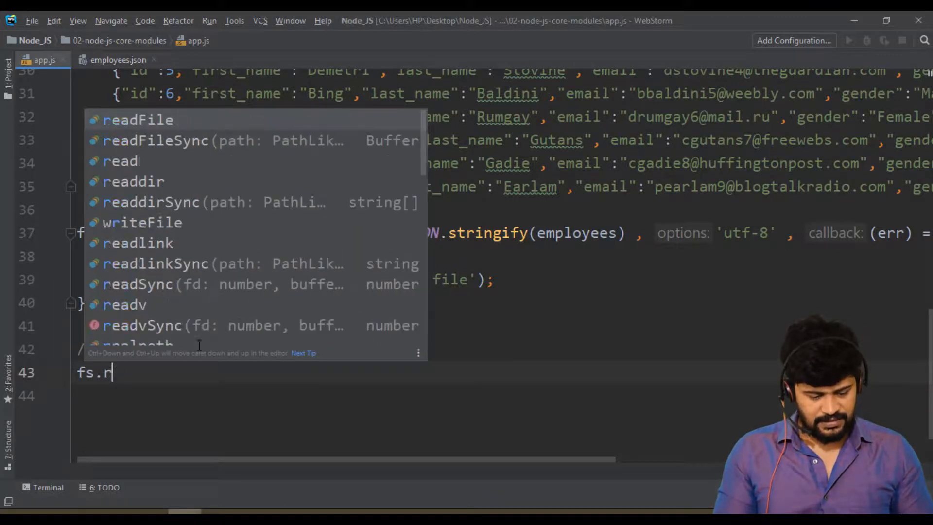
{"action": "left_click", "coordinate": [138, 121]}
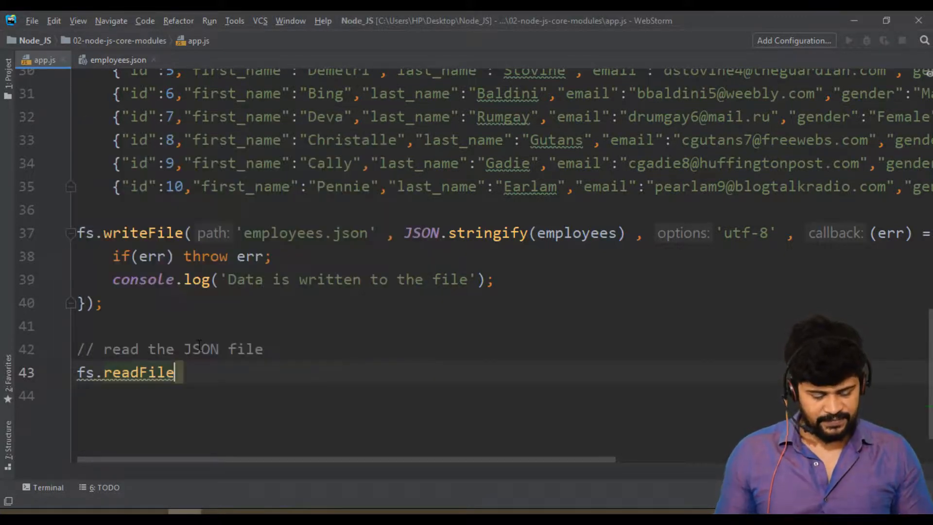
{"action": "type", "text": "()"}
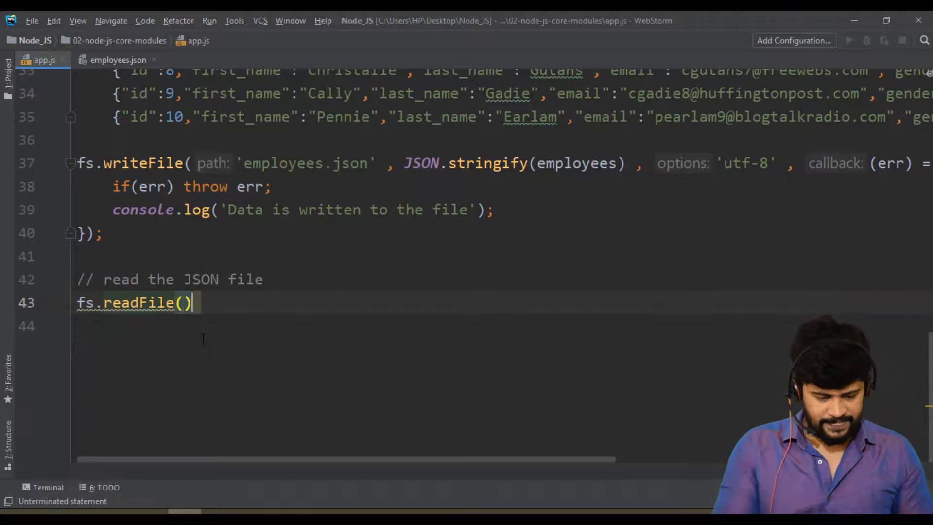
{"action": "type", "text": ";"}
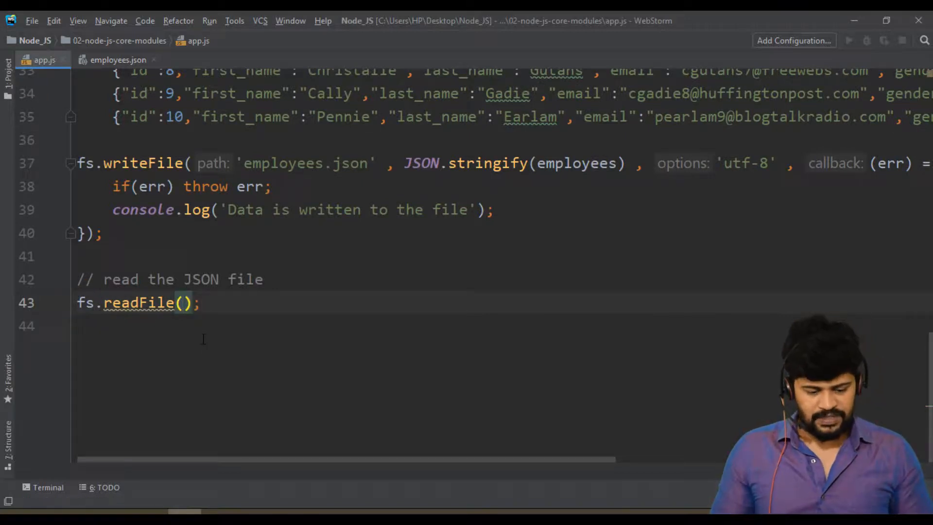
{"action": "type", "text": "'employe'"}
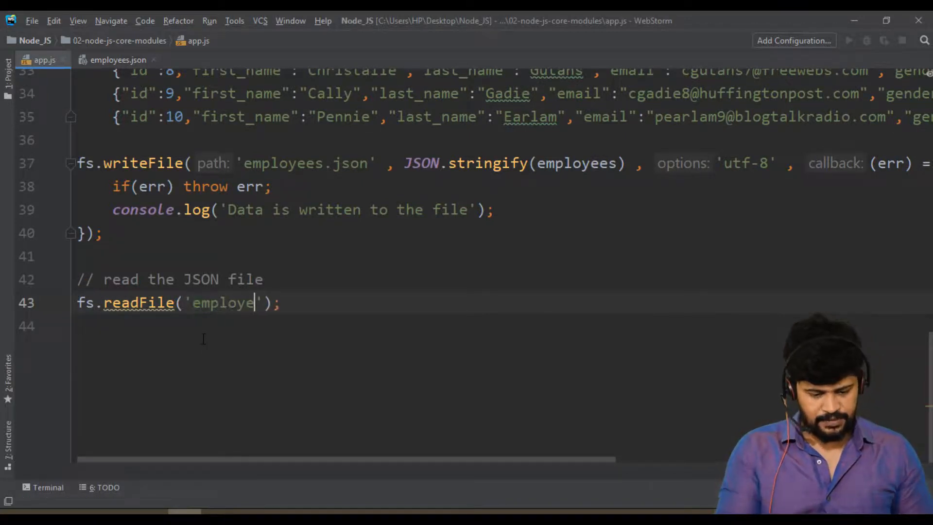
{"action": "type", "text": "es."}
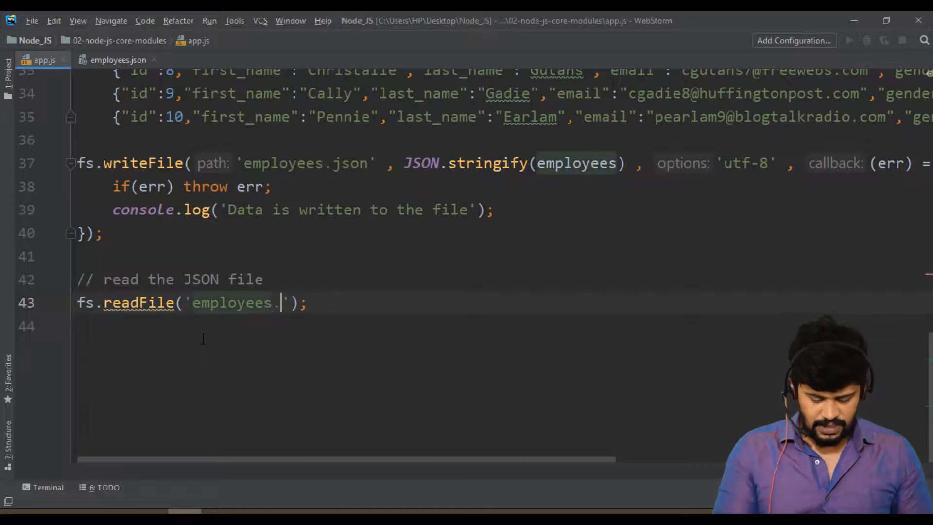
{"action": "type", "text": "json' ,"}
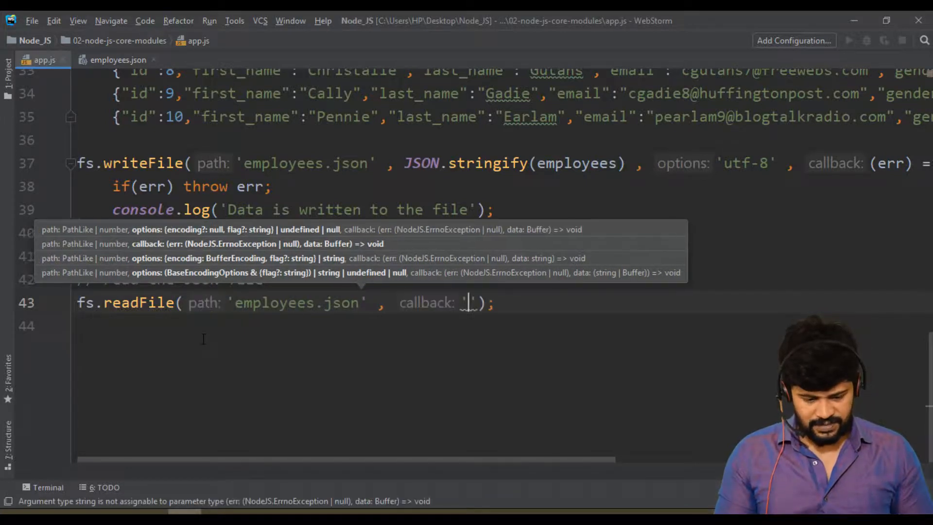
{"action": "type", "text": "u"}
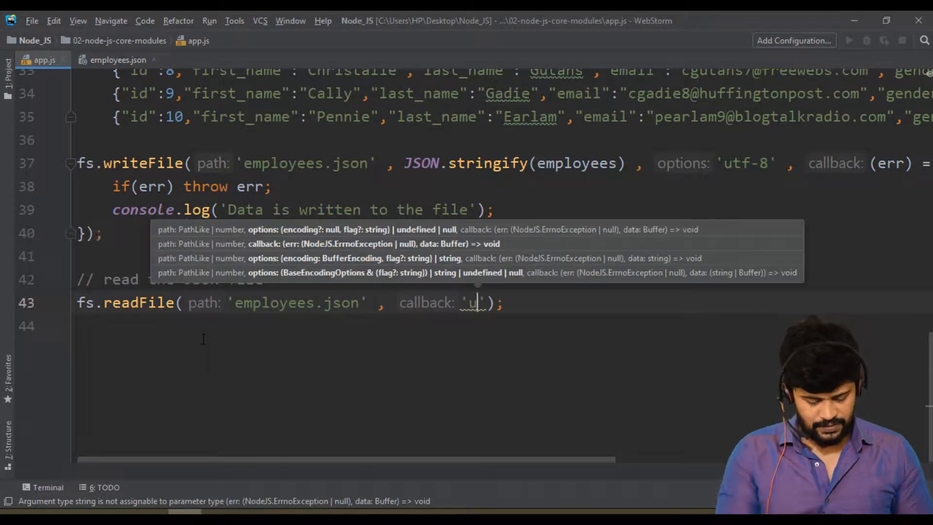
{"action": "type", "text": "tf-8"}
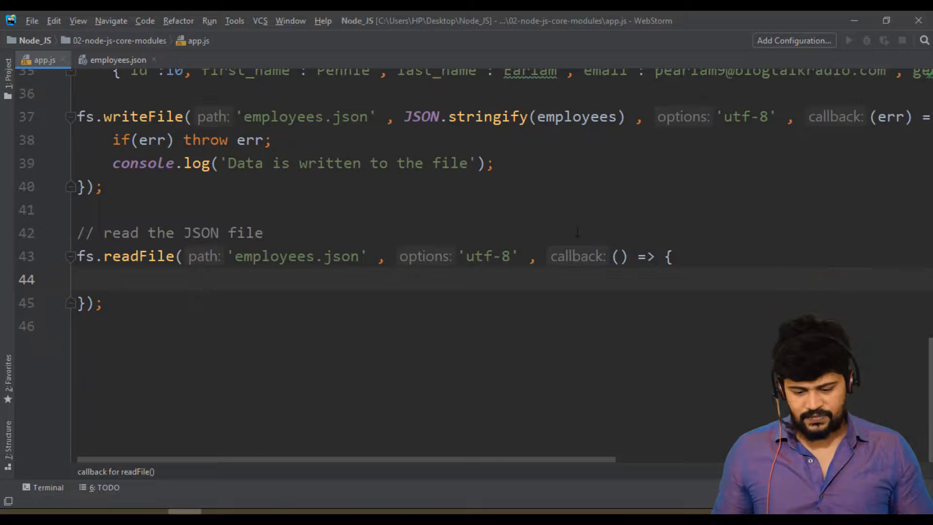
- Give the readFile callback (err, data), with if(err) throw err; and console.log(data);
{"action": "double_click", "coordinate": [138, 257]}
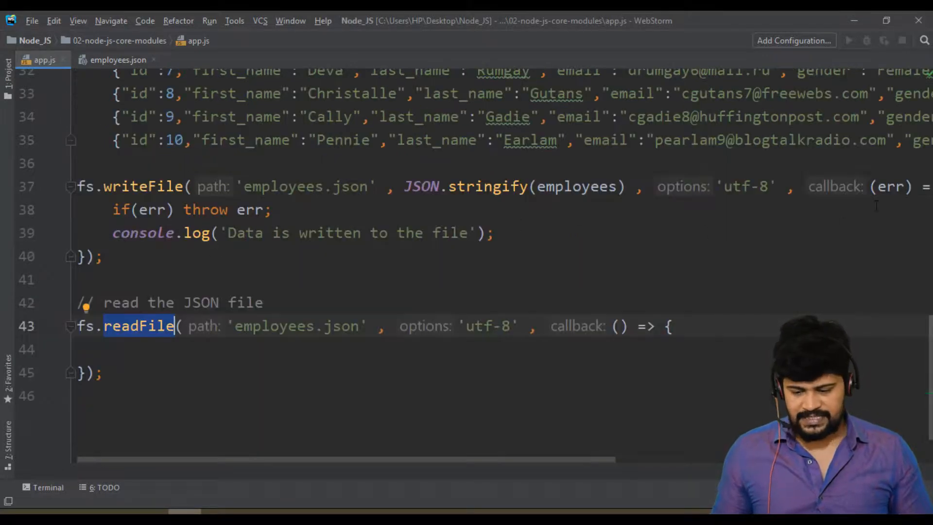
{"action": "scroll", "scroll_direction": "down", "scroll_amount": 3}
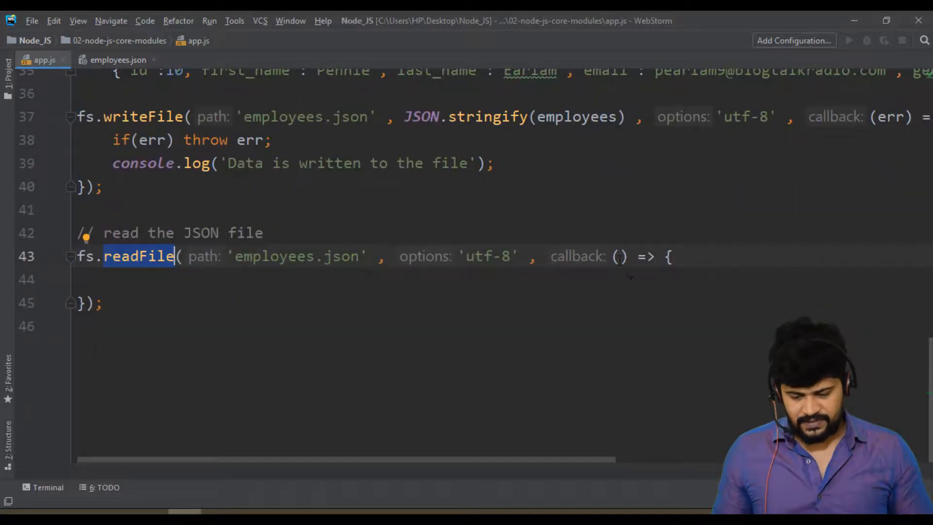
{"action": "type", "text": "err , data"}
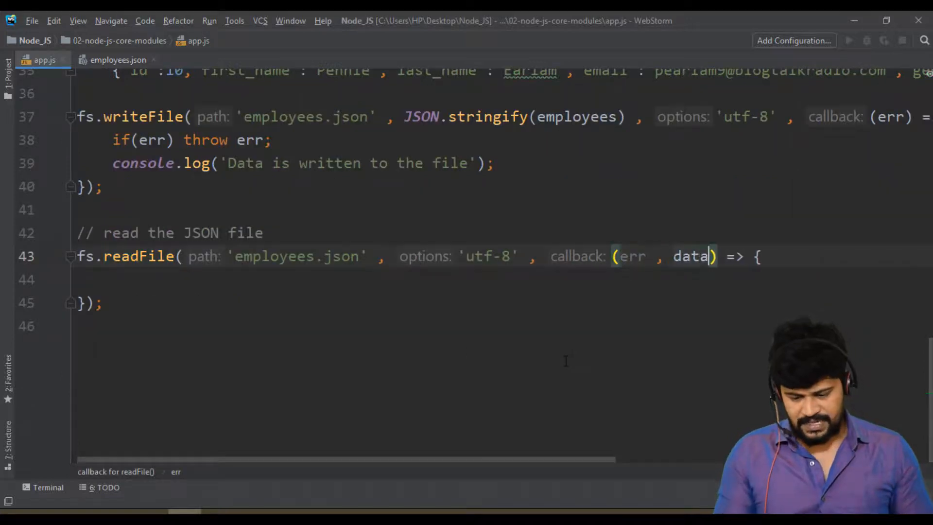
{"action": "type", "text": "if"}
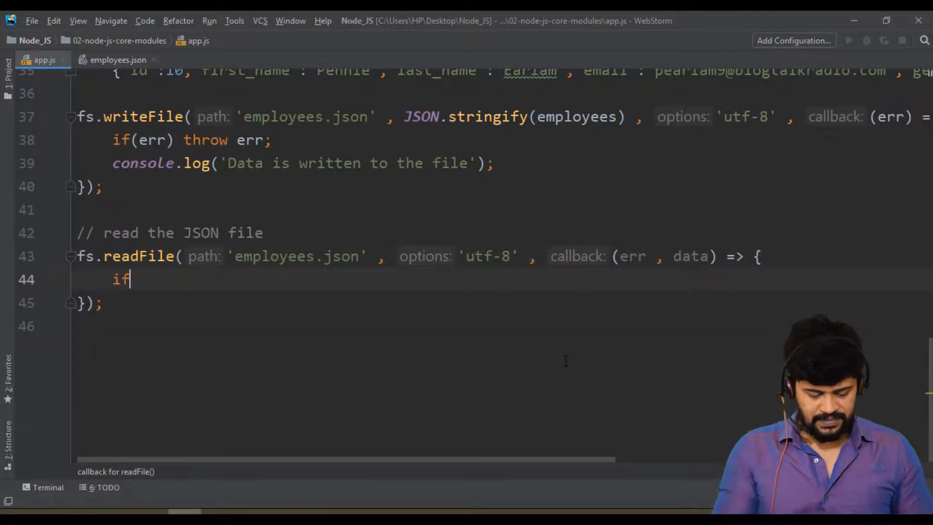
{"action": "type", "text": "(err) throw  err;"}
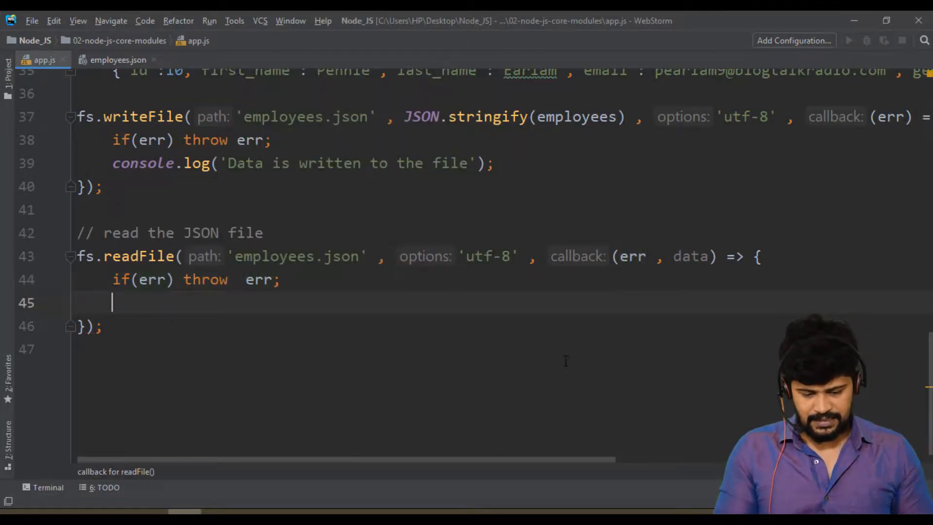
{"action": "type", "text": "console"}
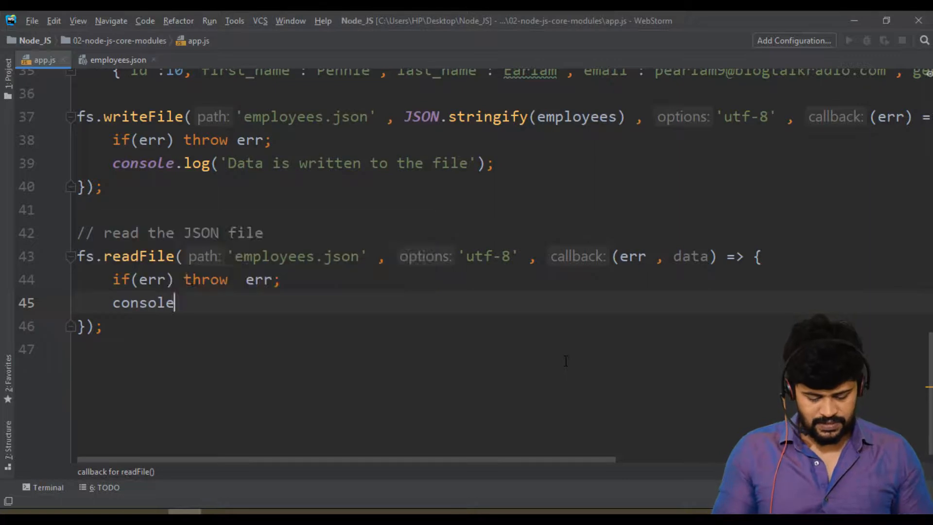
{"action": "type", "text": ".log(data)"}
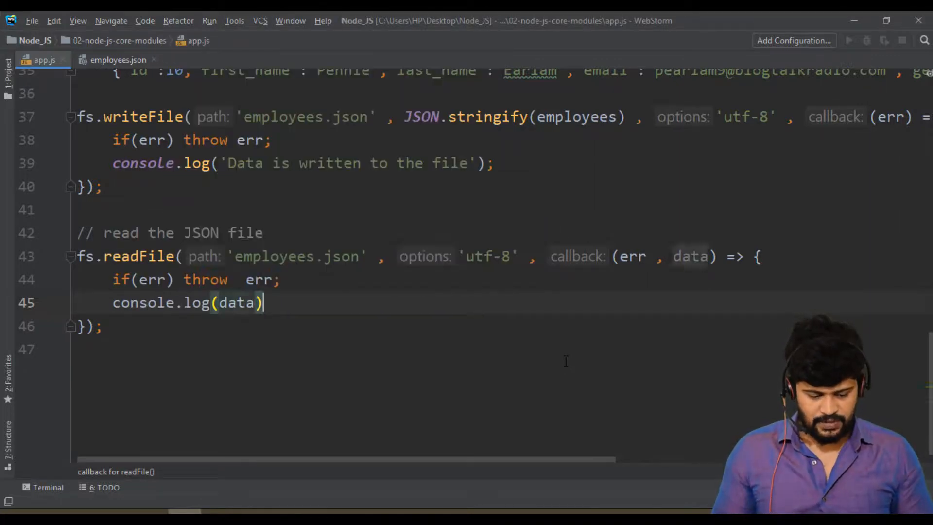
{"action": "type", "text": ";"}
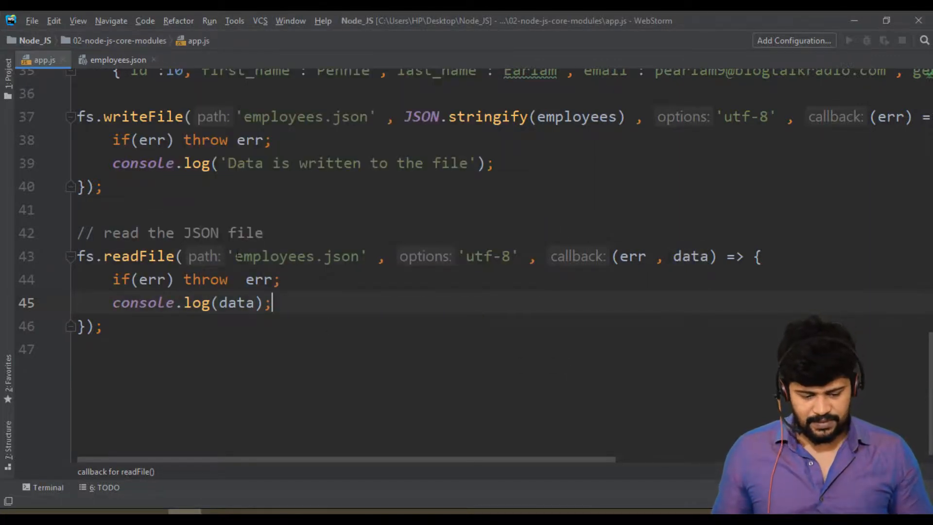
{"action": "double_click", "coordinate": [236, 303]}
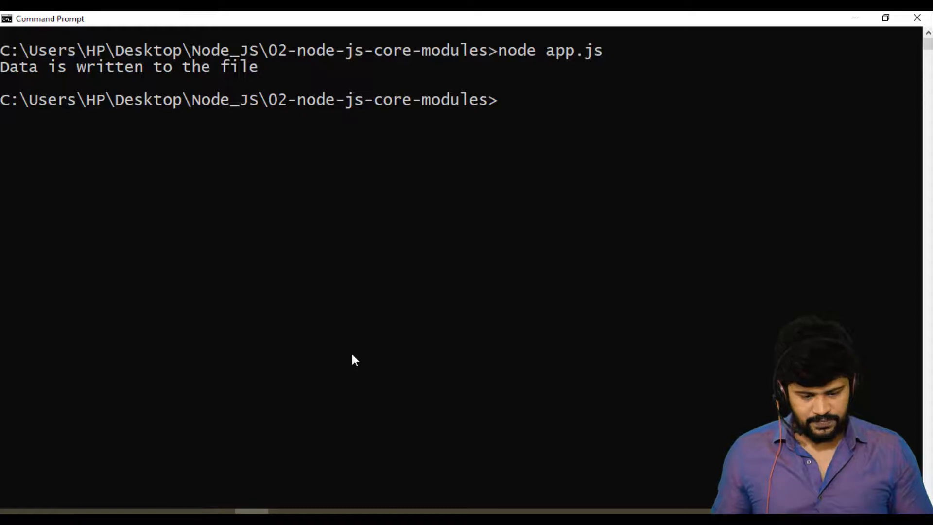
{"action": "mouse_move", "coordinate": [495, 111]}
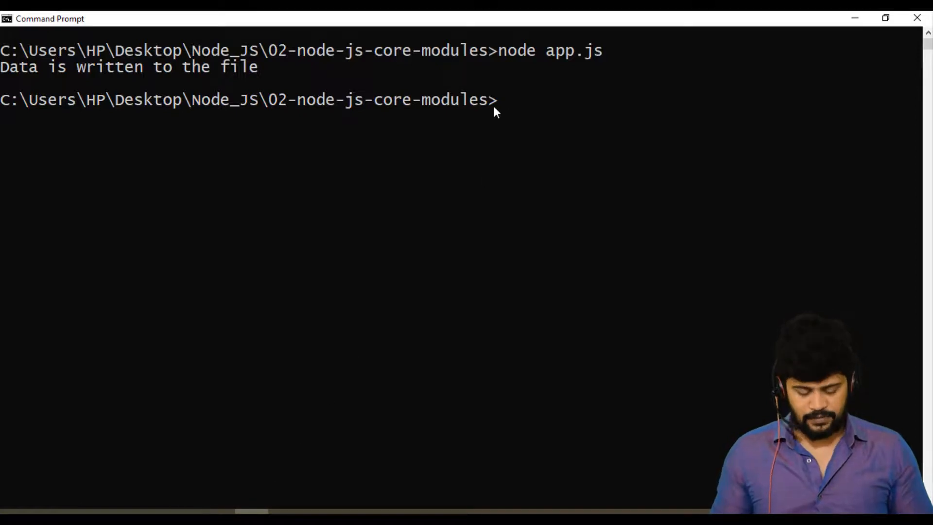
- Rerun node app.js to print the raw JSON employee text, then return to WebStorm
{"action": "key", "text": "Enter"}
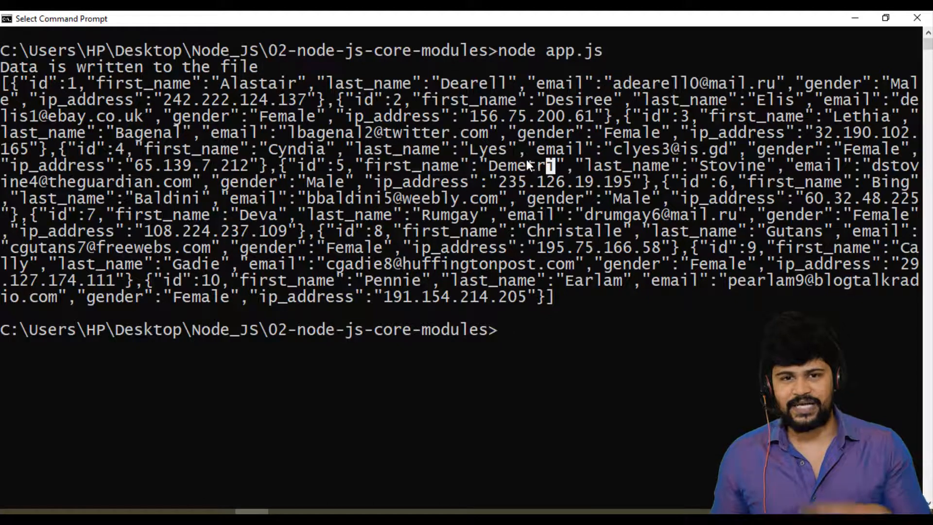
{"action": "mouse_move", "coordinate": [386, 141]}
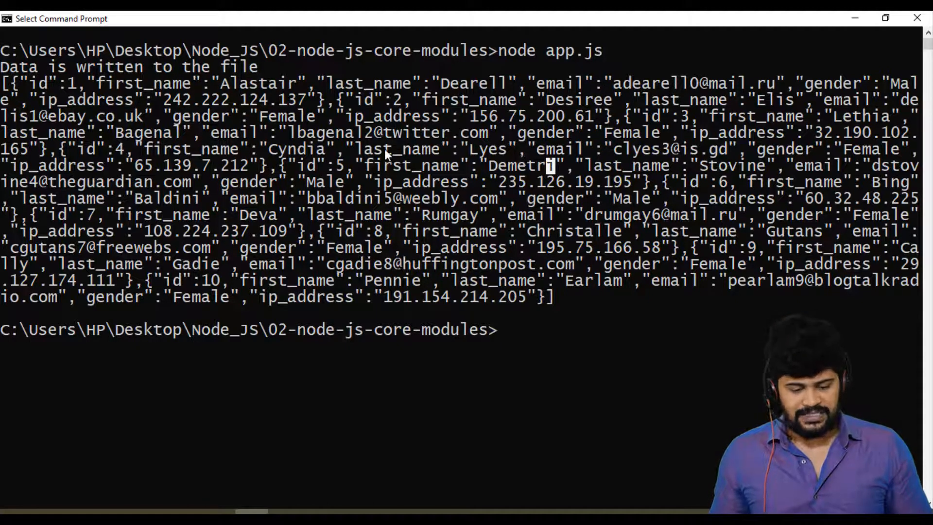
{"action": "key", "text": "alt+tab"}
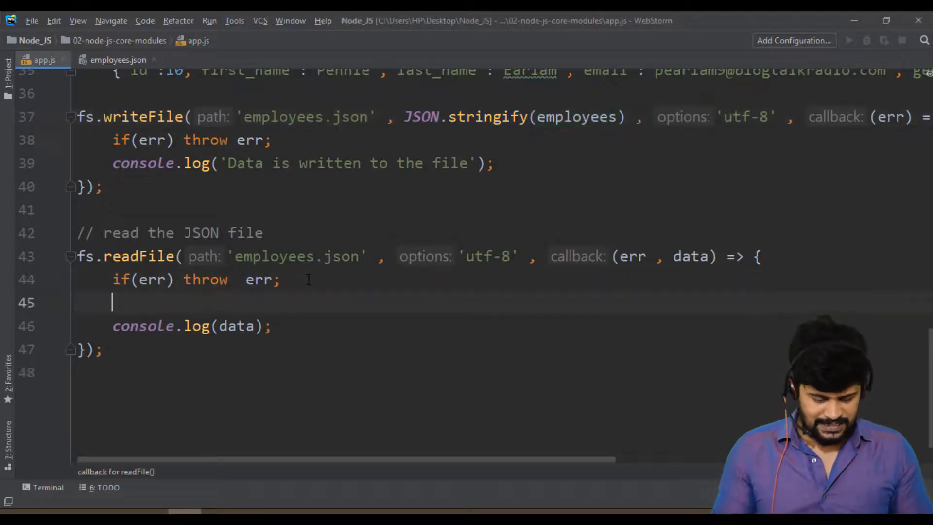
- Add let employees = JSON.parse(data); and log employees instead of data
{"action": "type", "text": "let employ"}
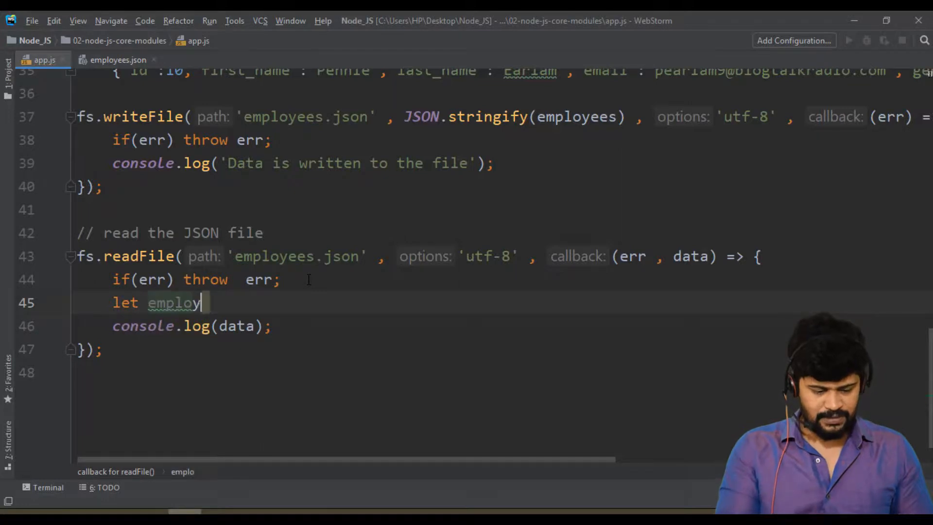
{"action": "type", "text": "ees = JSON.parse("}
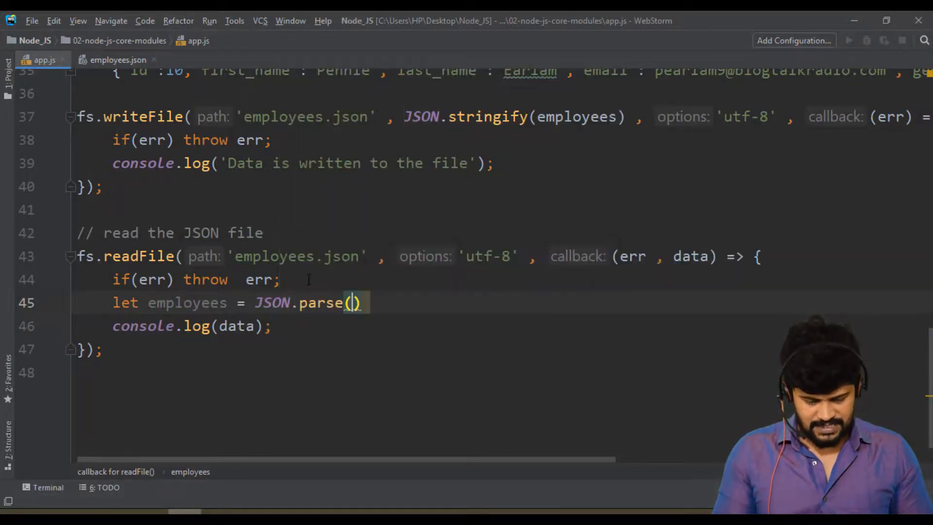
{"action": "type", "text": "data);"}
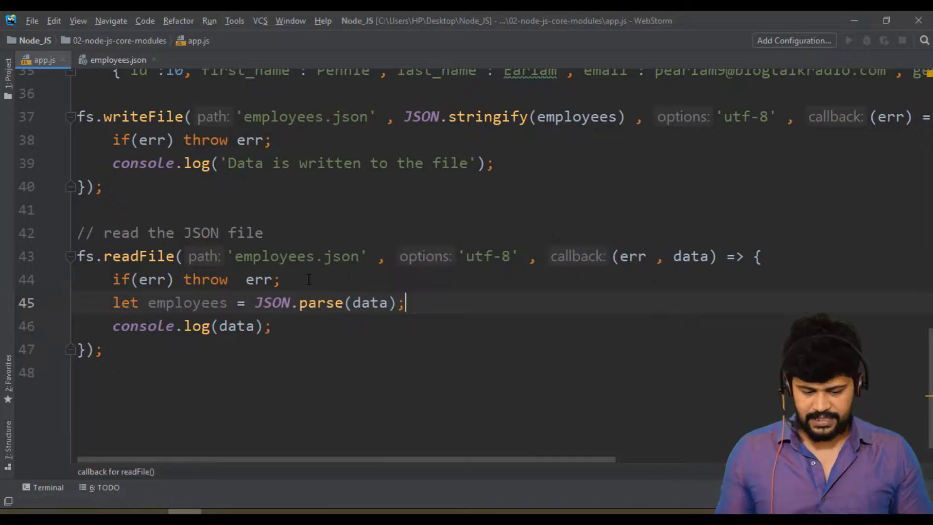
{"action": "double_click", "coordinate": [187, 304]}
{"action": "type", "text": "employees"}
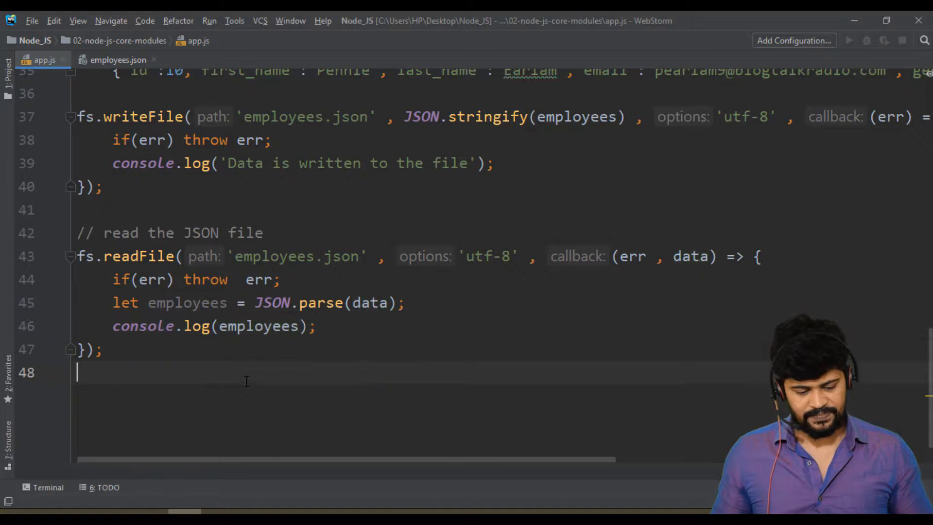
{"action": "left_click", "coordinate": [360, 304]}
{"action": "type", "text": "cls"}
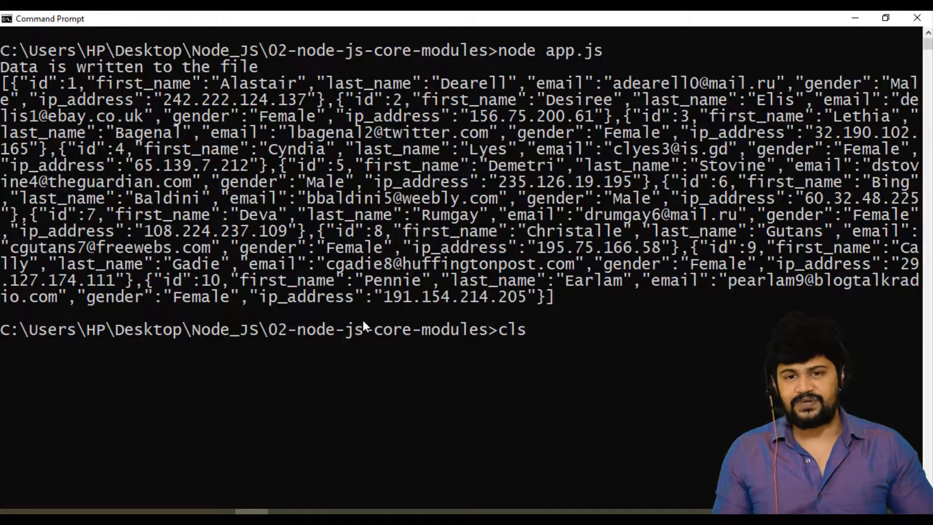
- Clear the Command Prompt with cls and begin typing node app.js
{"action": "key", "text": "Enter"}
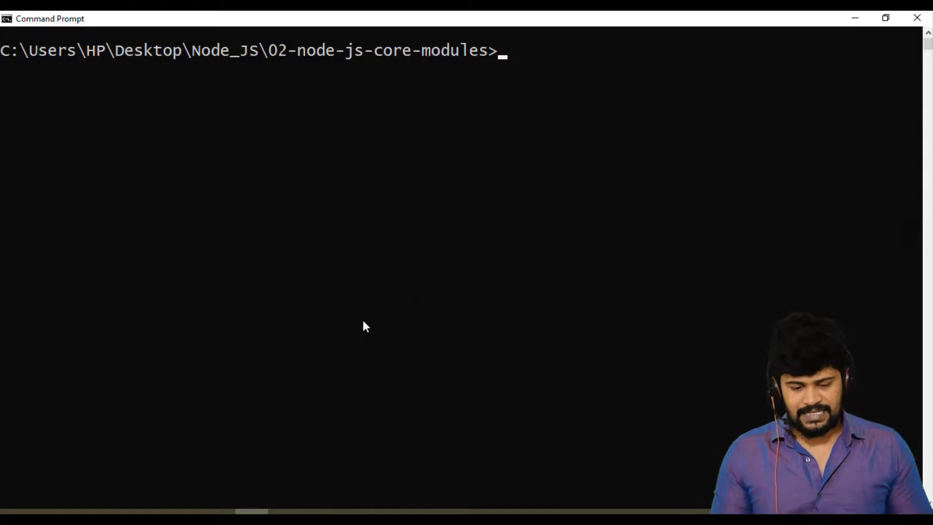
{"action": "type", "text": "node"}
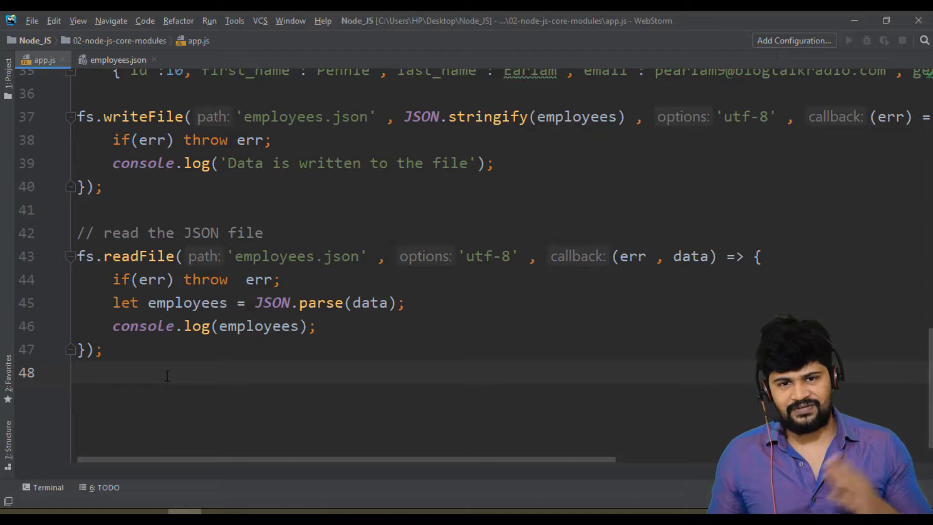
{"action": "left_click", "coordinate": [235, 326]}
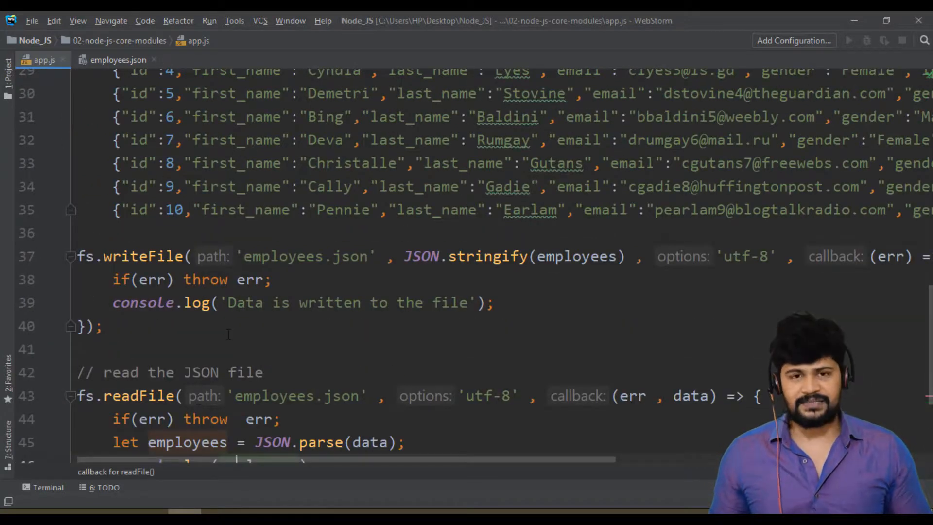
{"action": "type", "text": "console.log(employees);"}
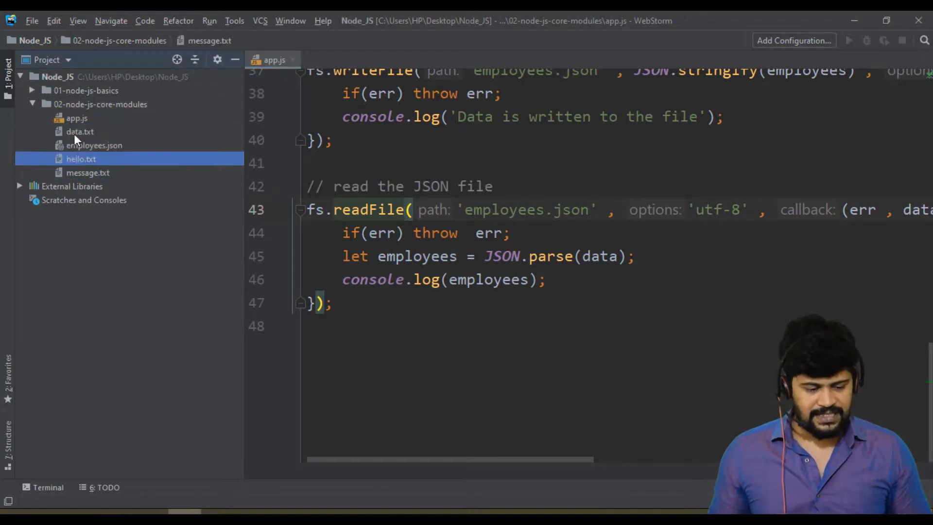
- Browse employees.json, data.txt, app.js and hello.txt in the project tree, then return to the editor
{"action": "left_click", "coordinate": [94, 145]}
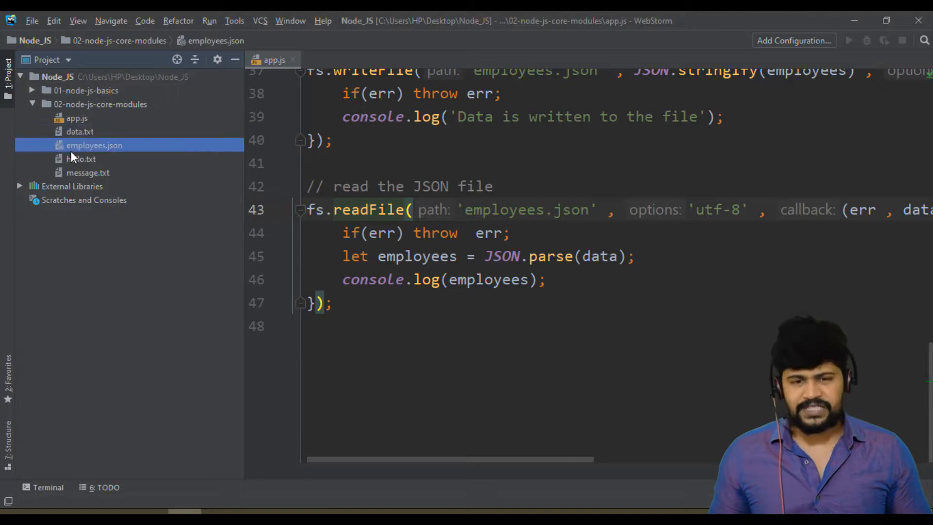
{"action": "left_click", "coordinate": [79, 131]}
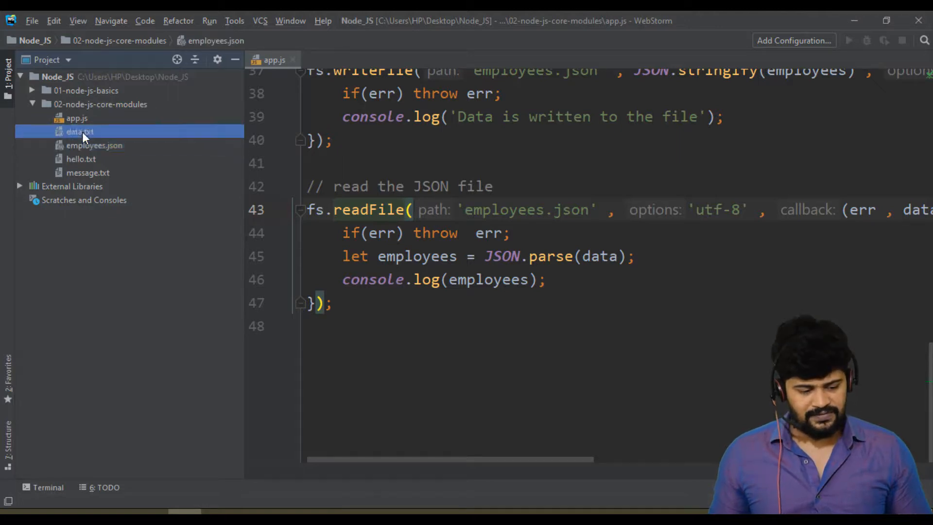
{"action": "left_click", "coordinate": [76, 117]}
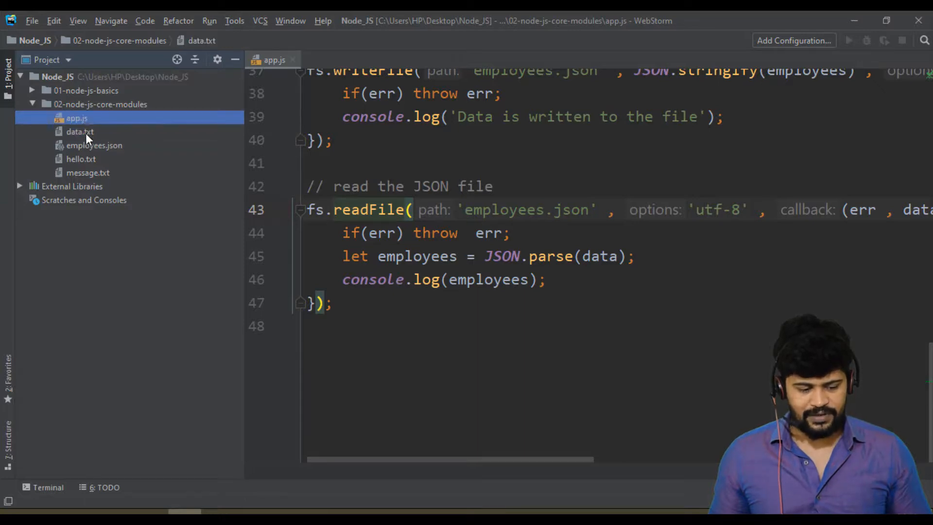
{"action": "left_click", "coordinate": [80, 160]}
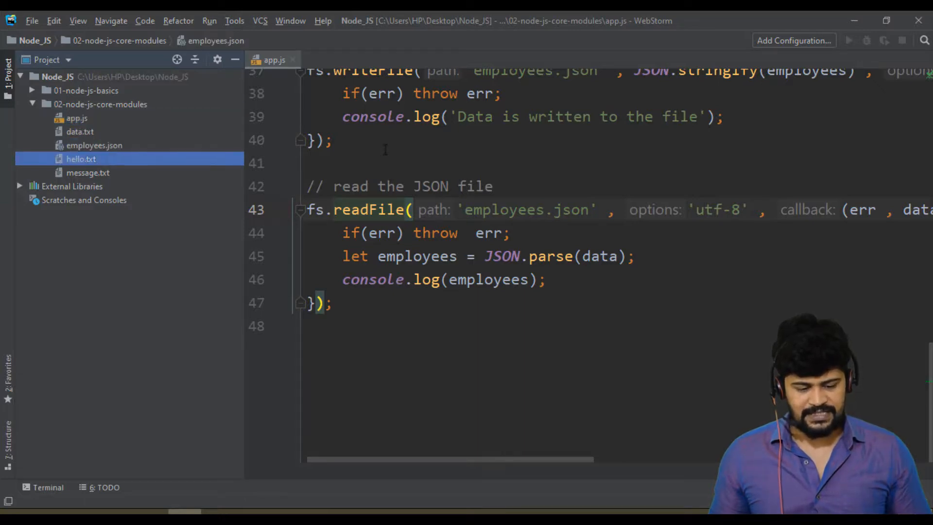
{"action": "left_click", "coordinate": [384, 141]}
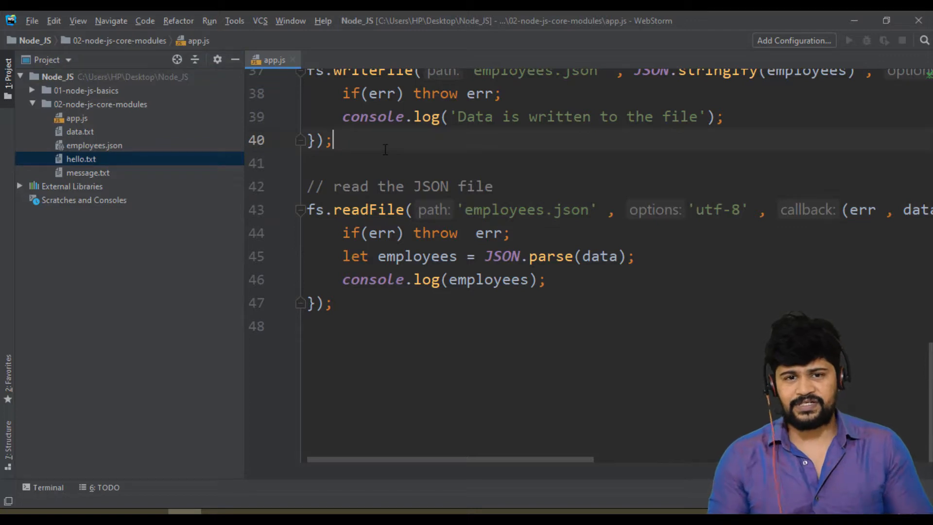